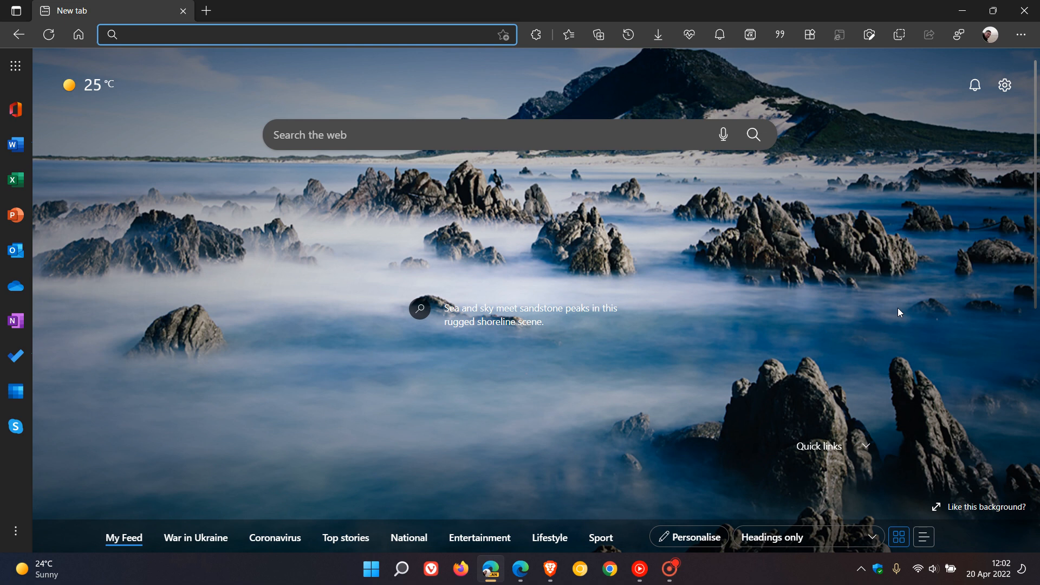
Show the sidebar from the Settings and more menu and reopen the main menu.
{"action": "left_click", "coordinate": [265, 34]}
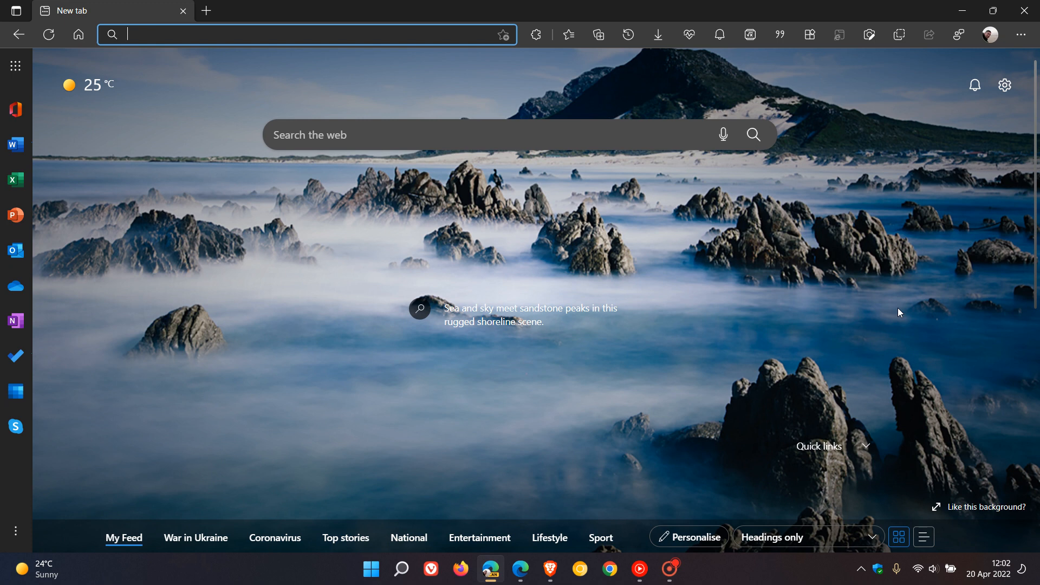
{"action": "mouse_move", "coordinate": [331, 279]}
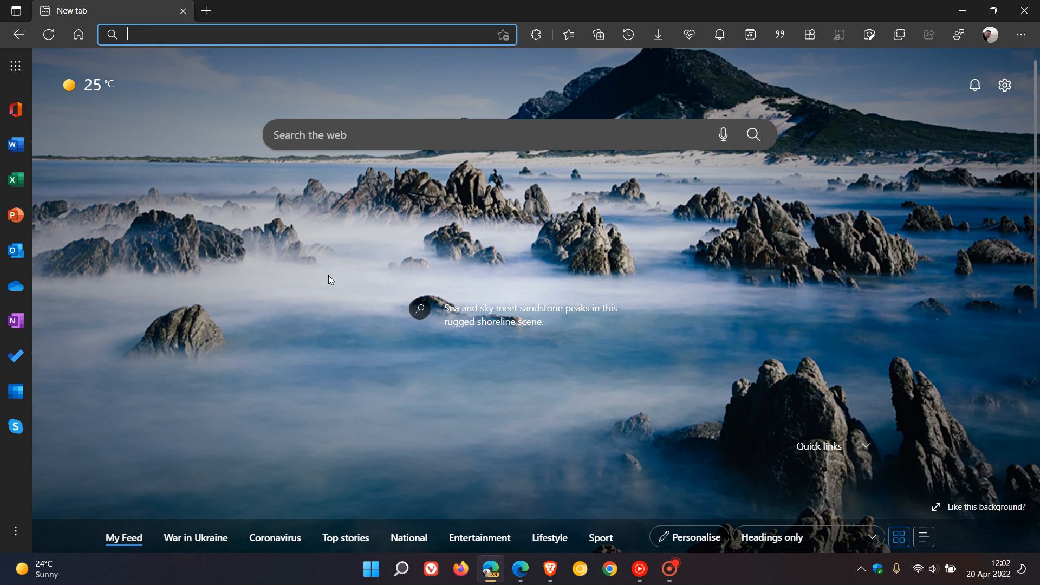
{"action": "mouse_move", "coordinate": [738, 379]}
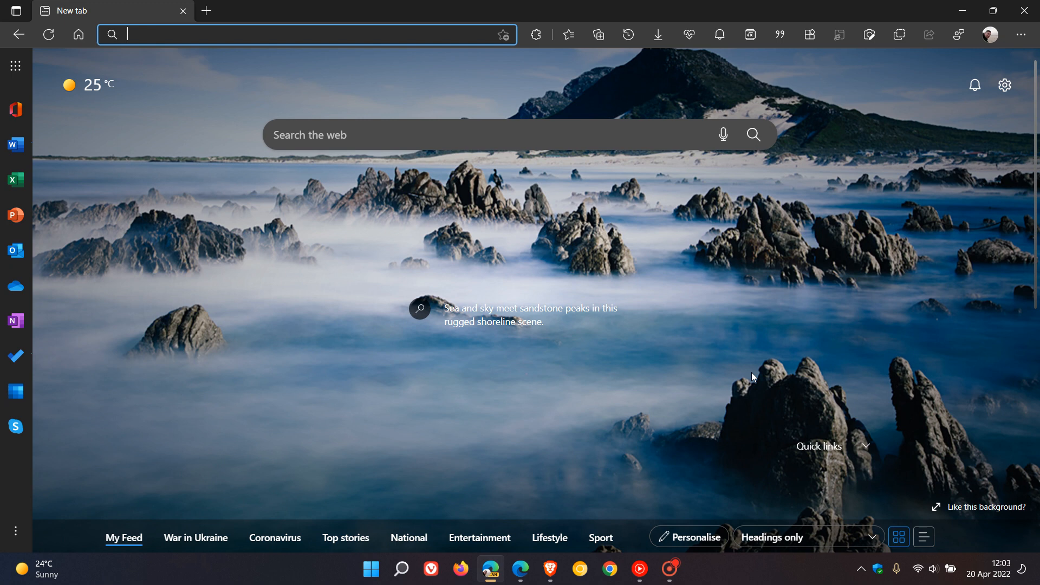
{"action": "mouse_move", "coordinate": [654, 250]}
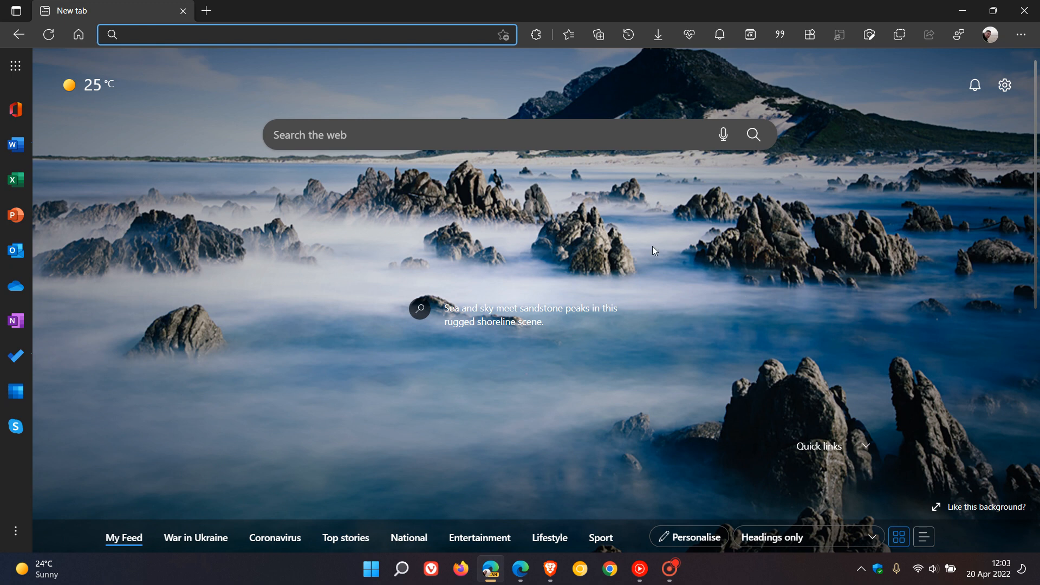
{"action": "mouse_move", "coordinate": [794, 368]}
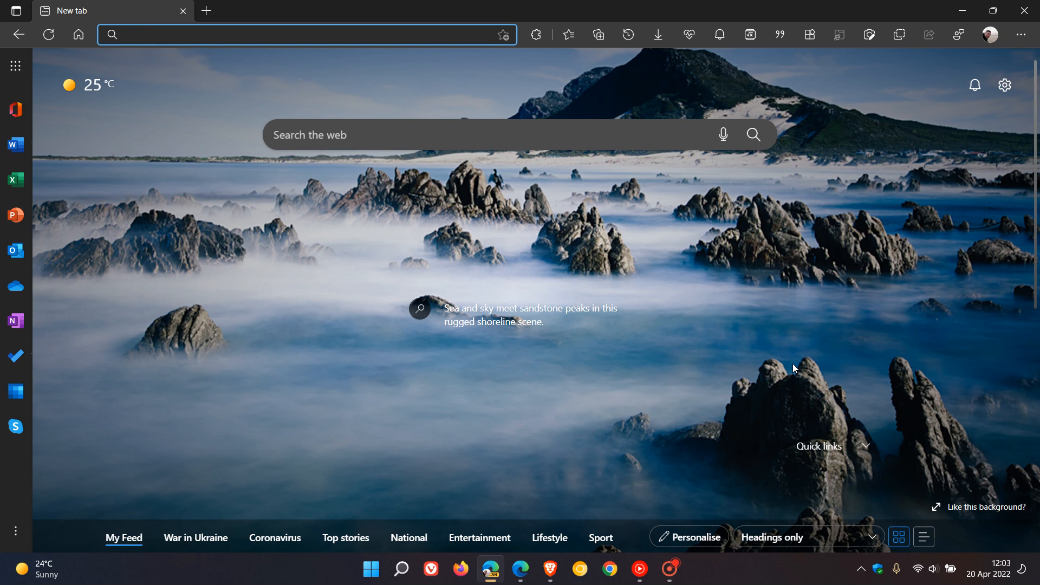
{"action": "left_click", "coordinate": [265, 35]}
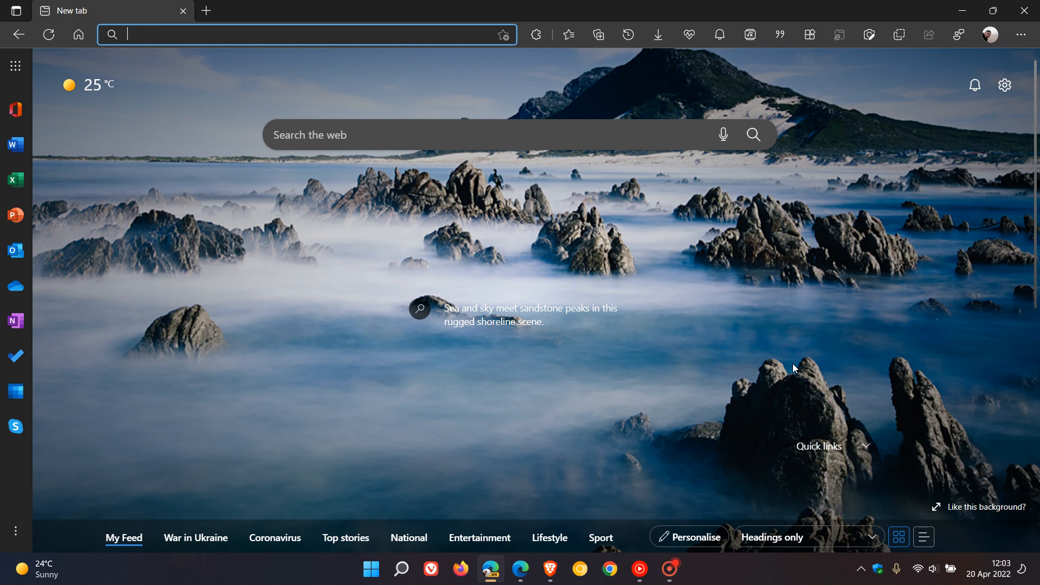
{"action": "mouse_move", "coordinate": [1008, 168]}
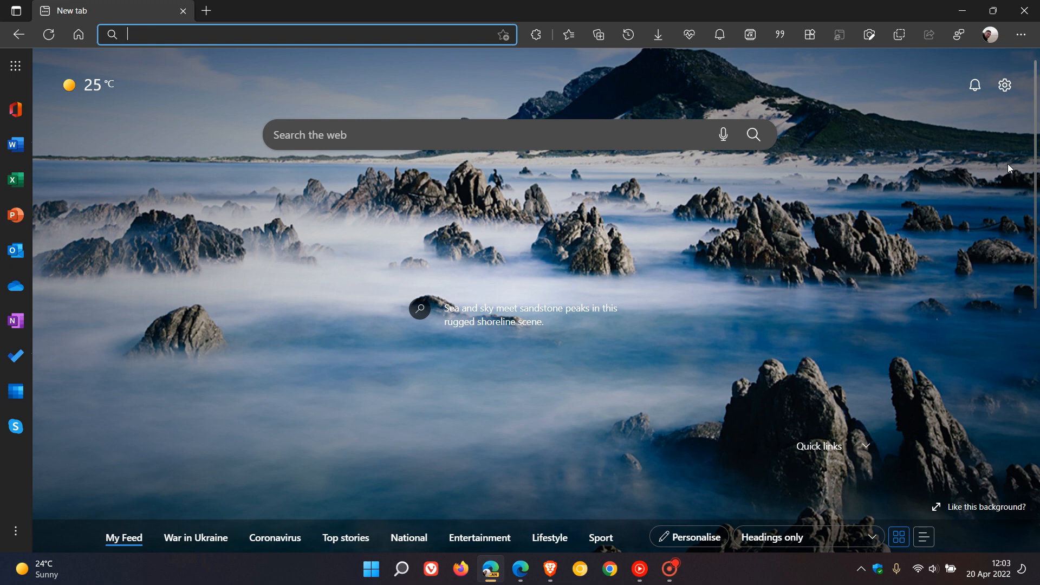
{"action": "left_click", "coordinate": [1021, 35]}
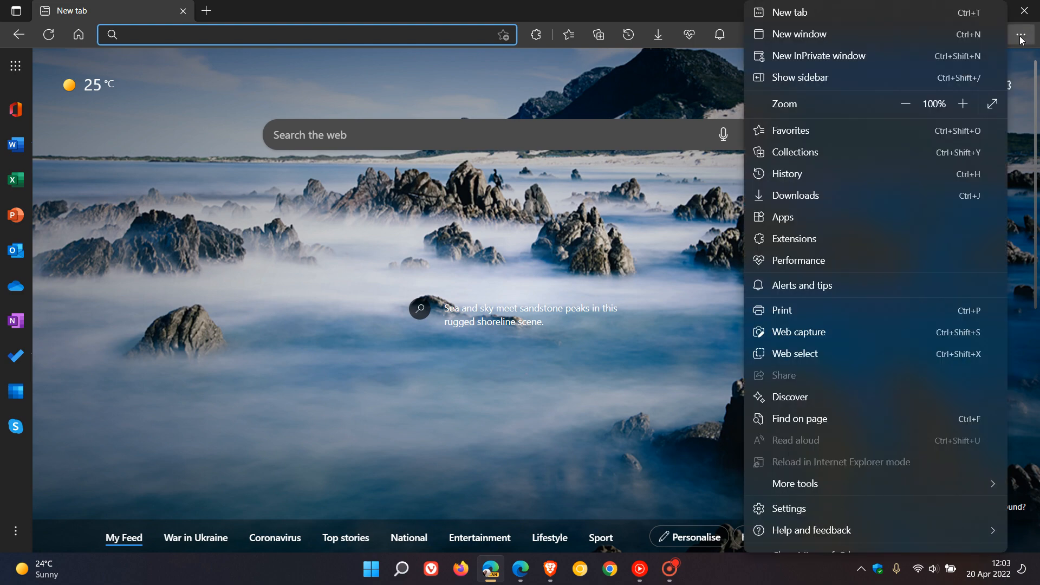
{"action": "mouse_move", "coordinate": [864, 84]}
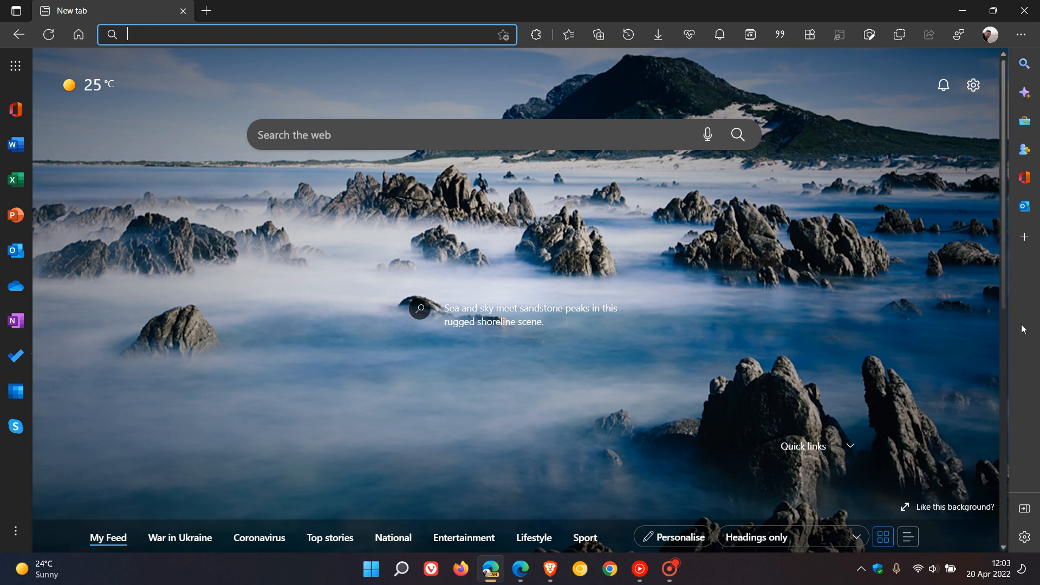
{"action": "mouse_move", "coordinate": [1023, 237]}
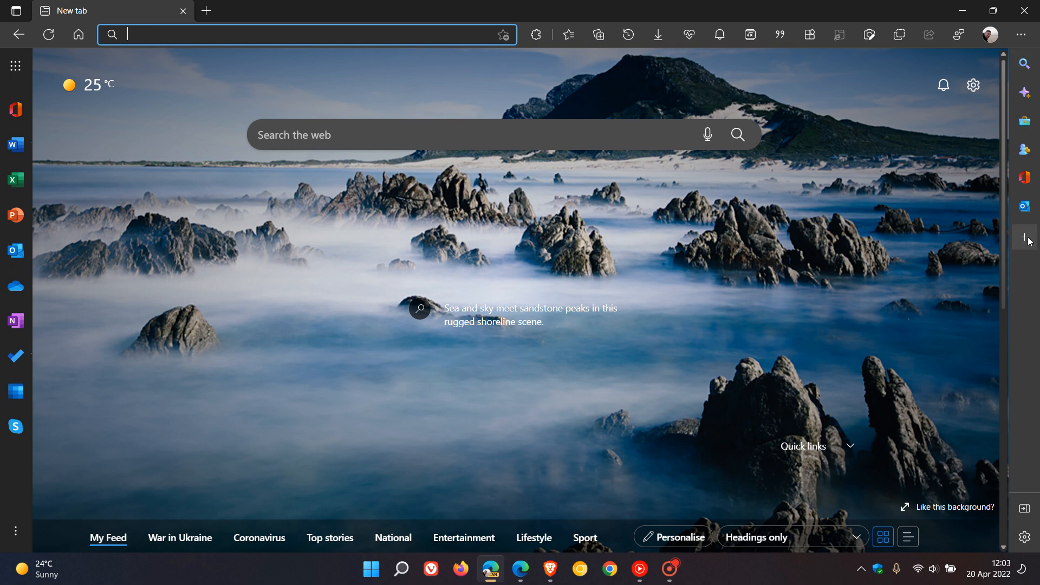
{"action": "mouse_move", "coordinate": [14, 144]}
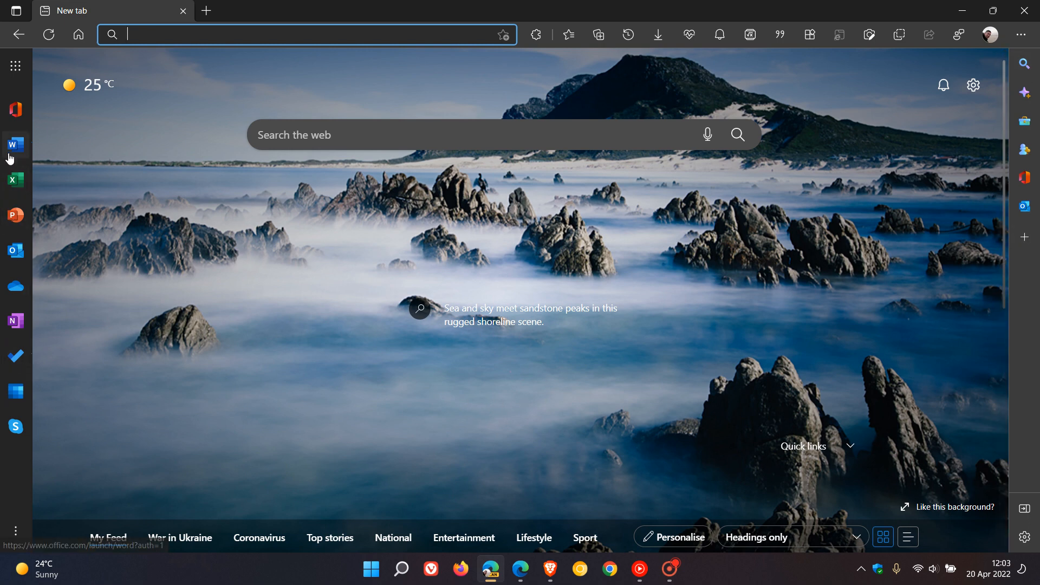
{"action": "mouse_move", "coordinate": [19, 272]}
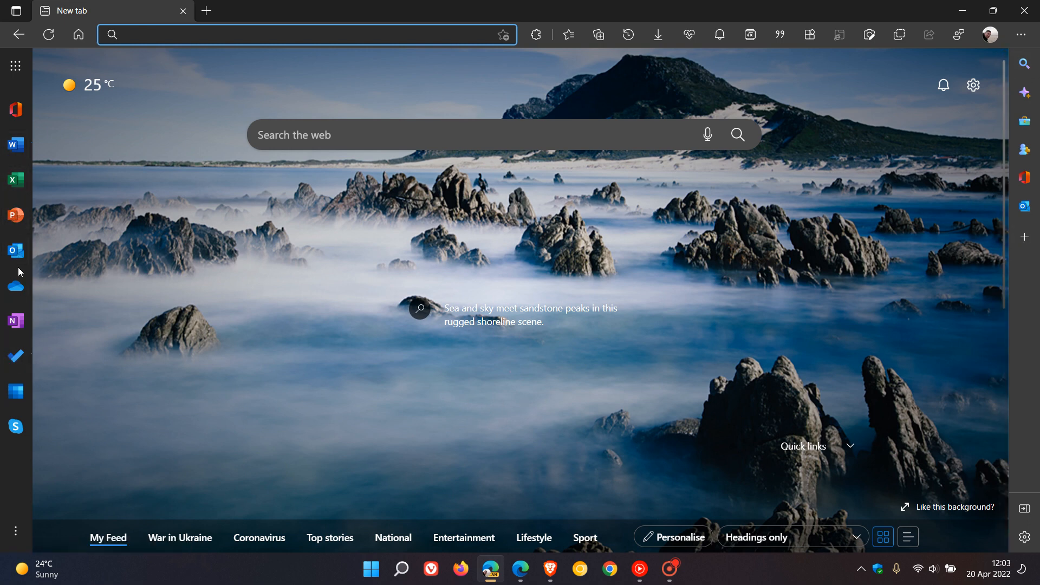
{"action": "mouse_move", "coordinate": [17, 250]}
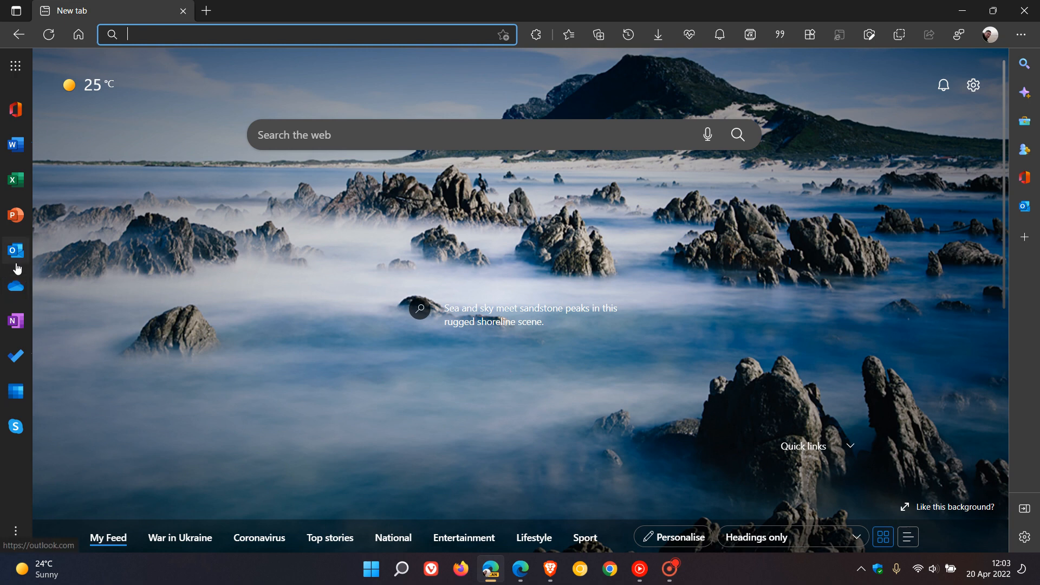
{"action": "mouse_move", "coordinate": [16, 286]}
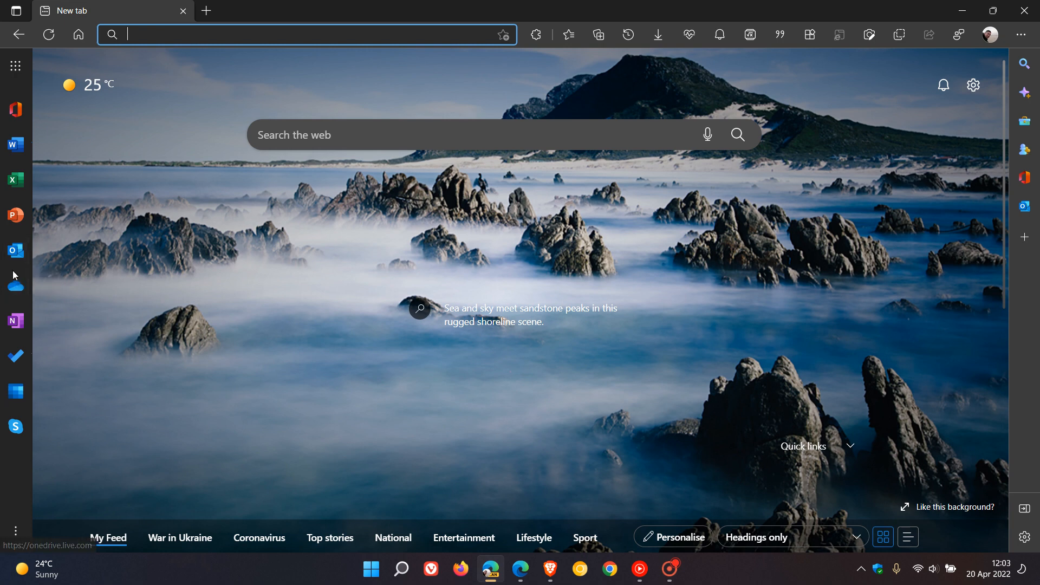
{"action": "mouse_move", "coordinate": [674, 235]}
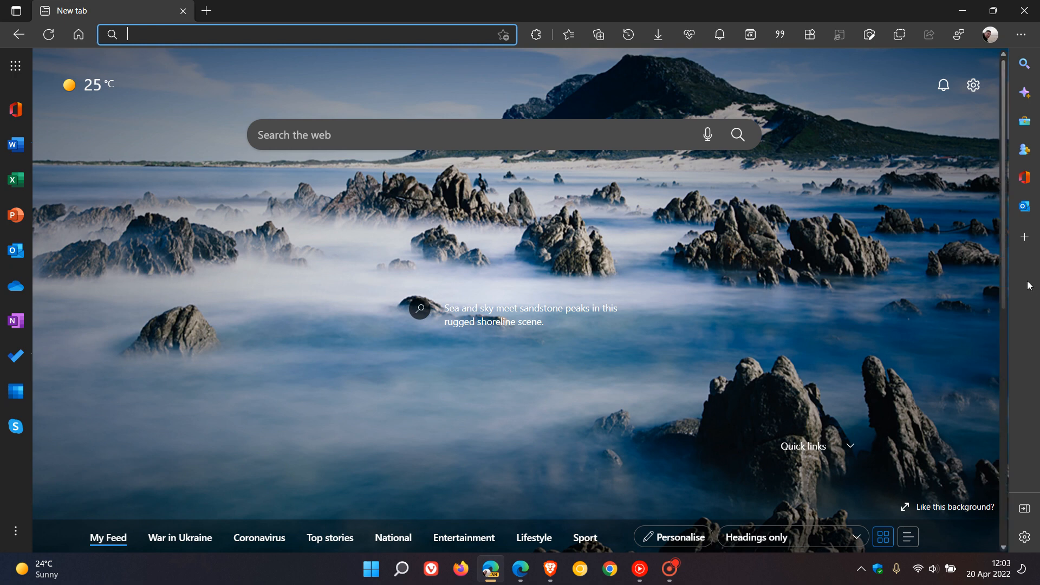
{"action": "mouse_move", "coordinate": [1023, 112]}
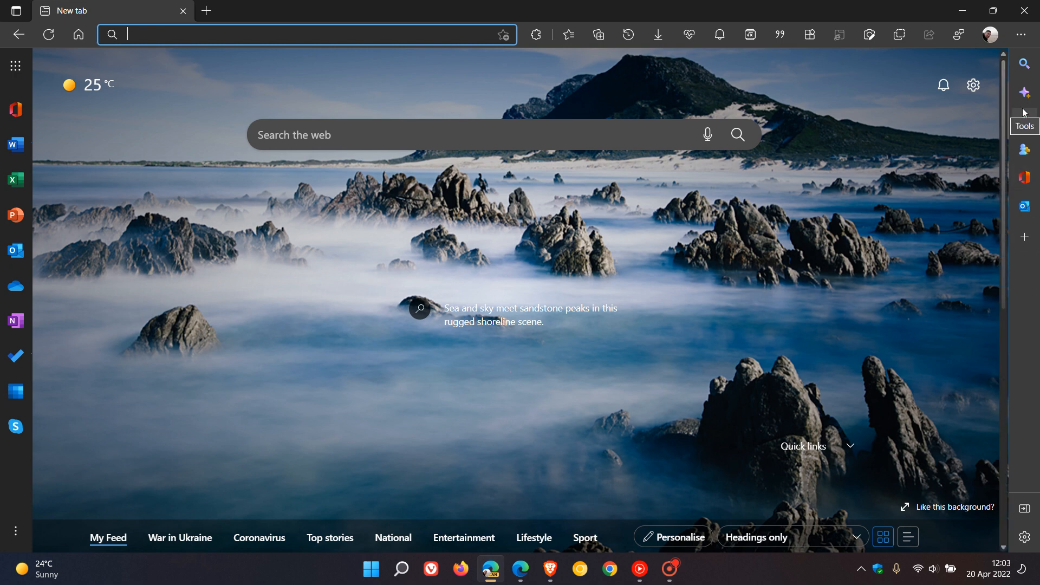
{"action": "mouse_move", "coordinate": [1031, 353]}
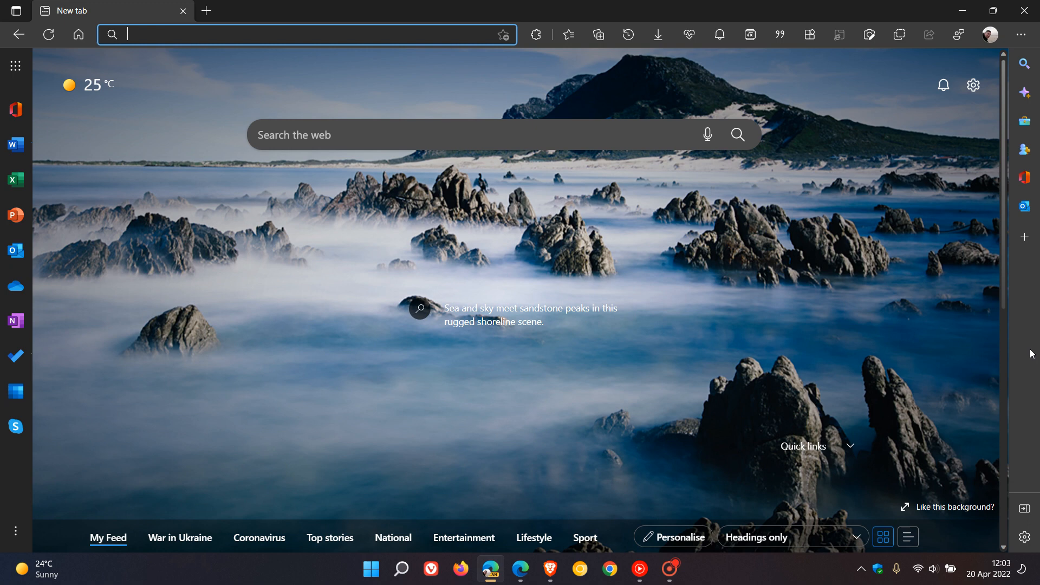
Go to Settings and select the Appearance page with themes, zoom and toolbar options.
{"action": "left_click", "coordinate": [1021, 35]}
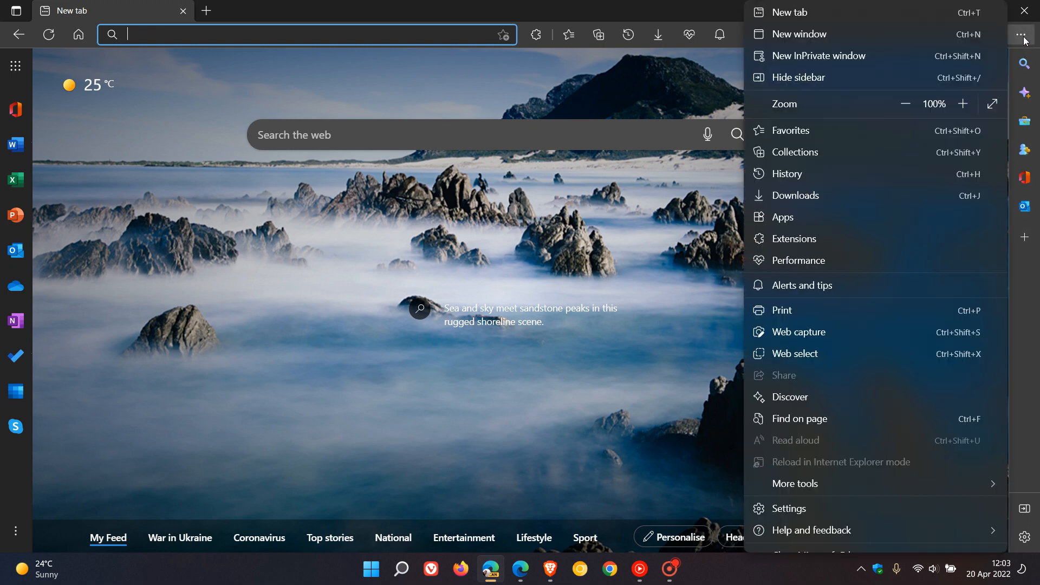
{"action": "mouse_move", "coordinate": [853, 514]}
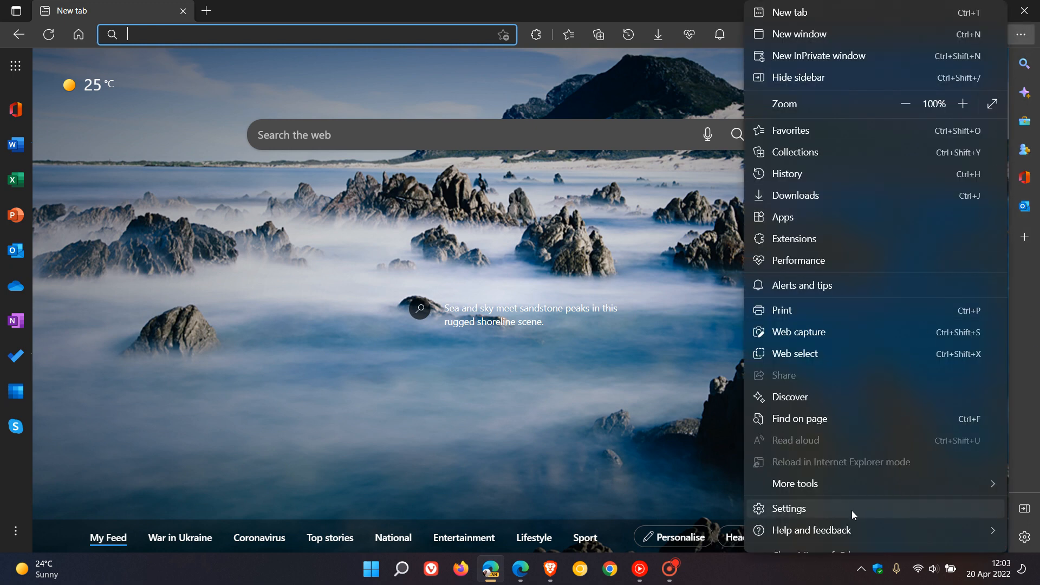
{"action": "left_click", "coordinate": [789, 508]}
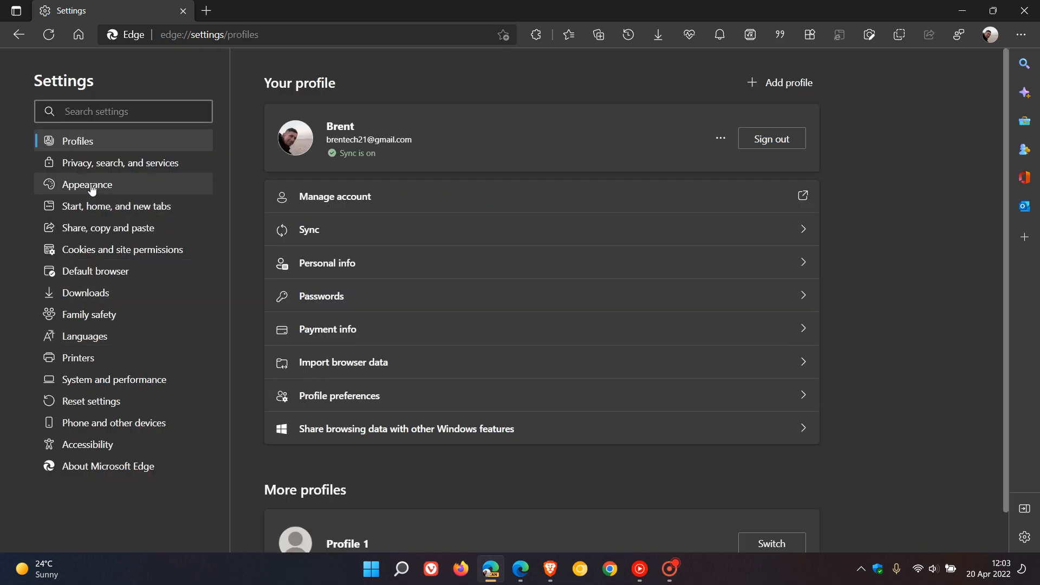
{"action": "left_click", "coordinate": [87, 184]}
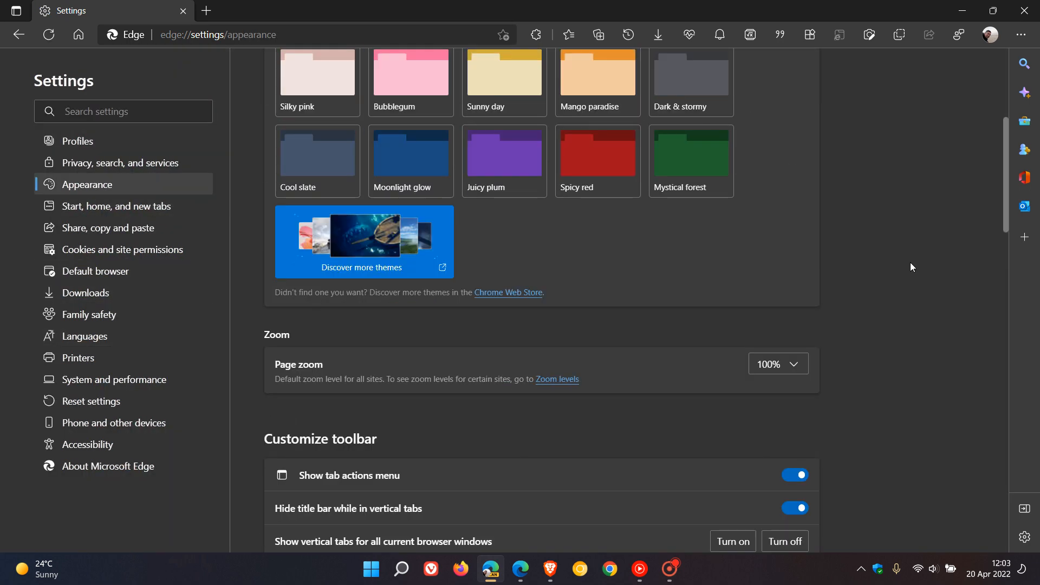
Toggle the Discover toolbar button off and on, then leave Settings for a new tab page.
{"action": "scroll", "scroll_direction": "down", "scroll_amount": 3}
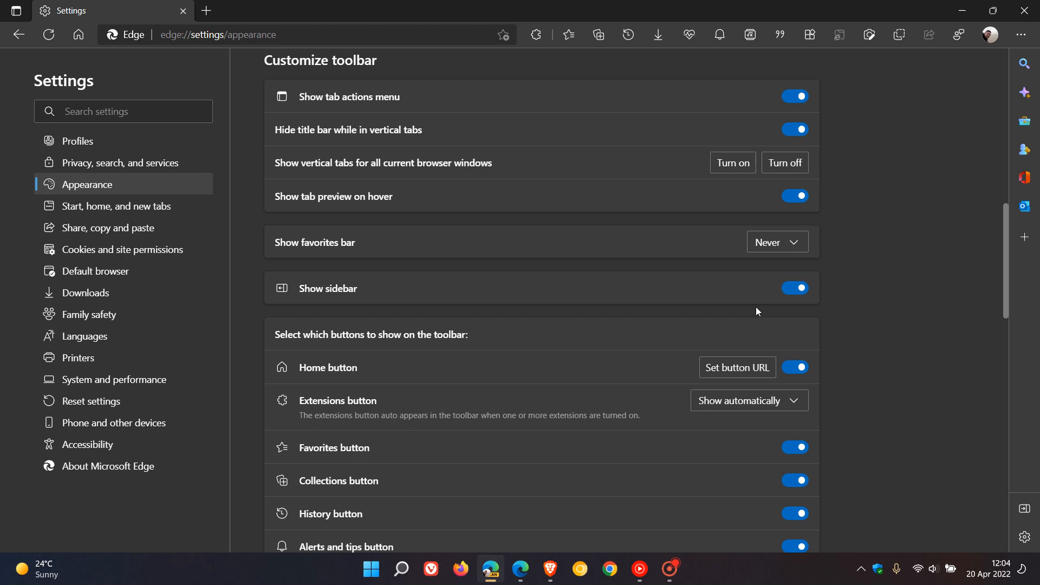
{"action": "mouse_move", "coordinate": [911, 299]}
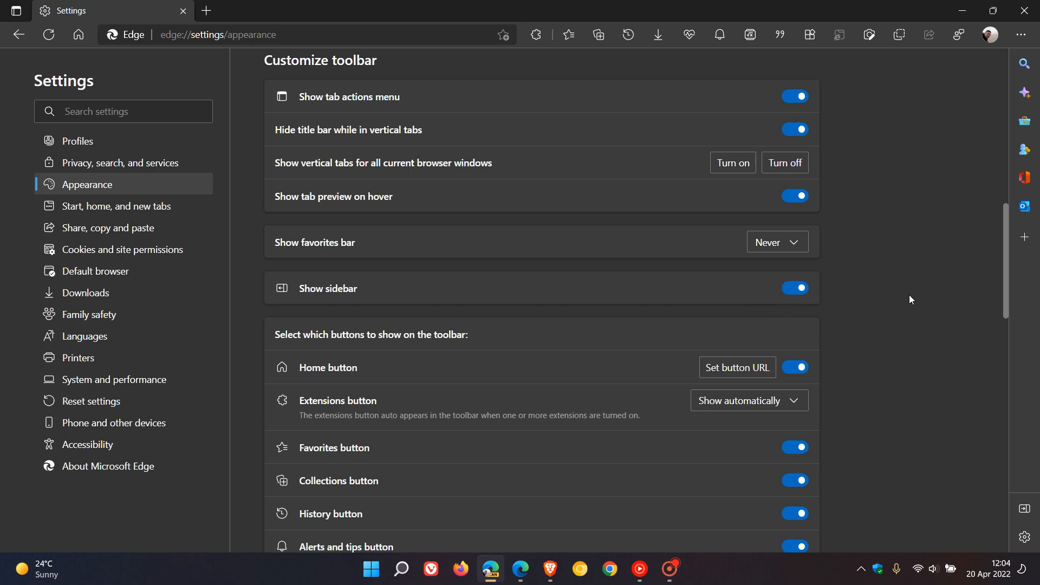
{"action": "scroll", "scroll_direction": "down", "scroll_amount": 3}
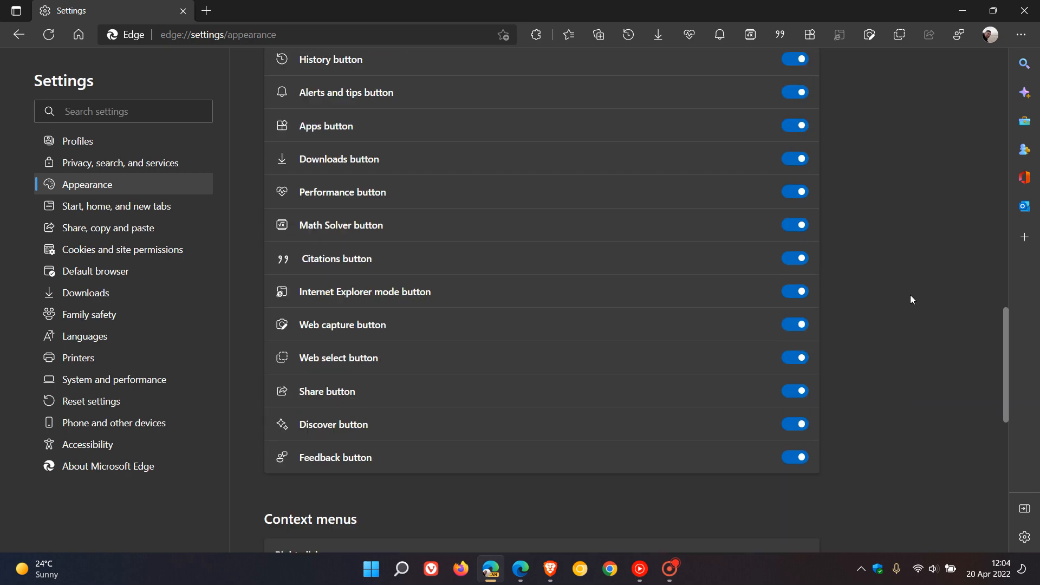
{"action": "scroll", "scroll_direction": "down", "scroll_amount": 3}
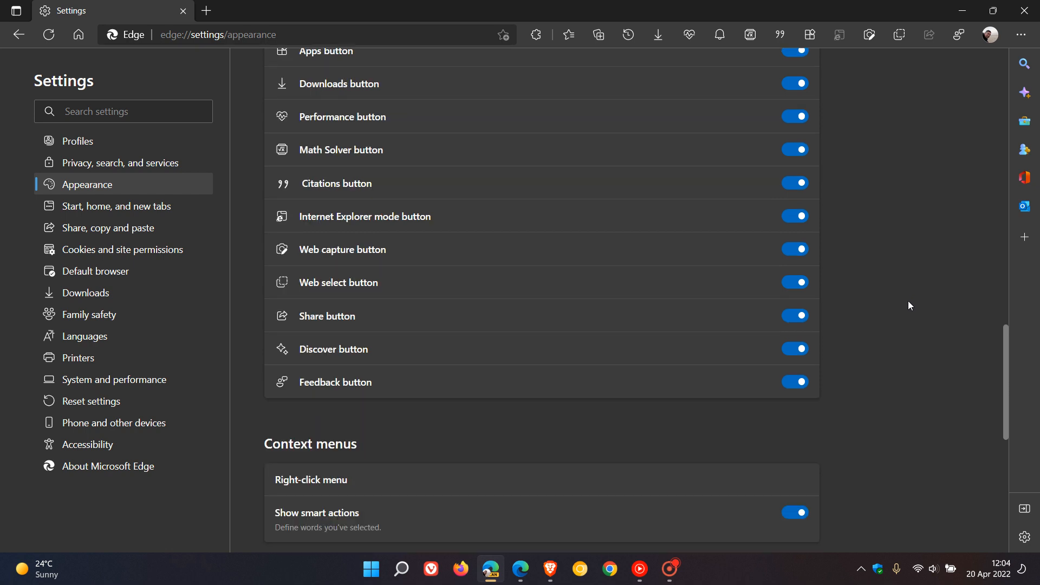
{"action": "left_click", "coordinate": [793, 349]}
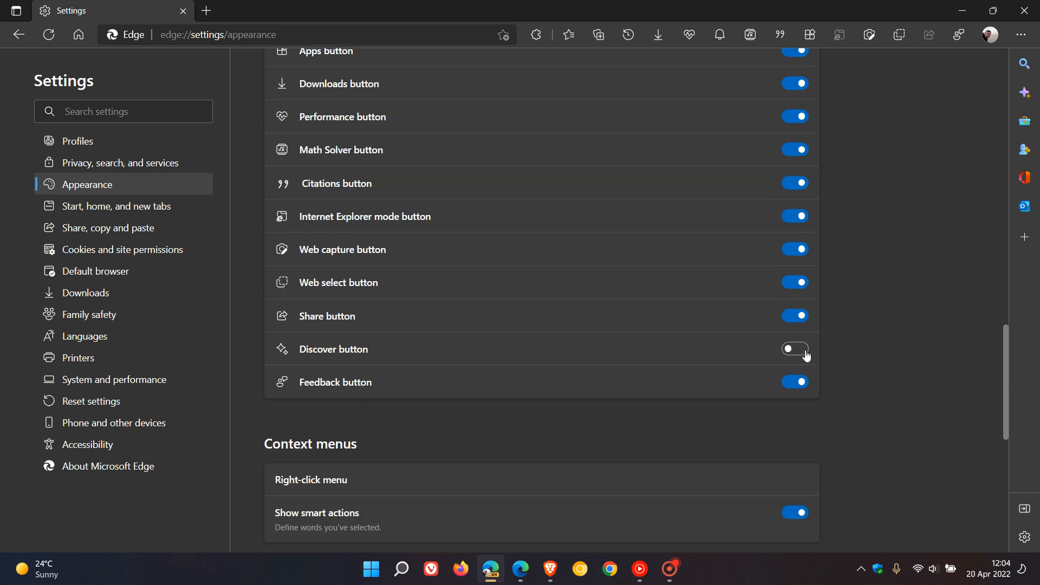
{"action": "left_click", "coordinate": [794, 349]}
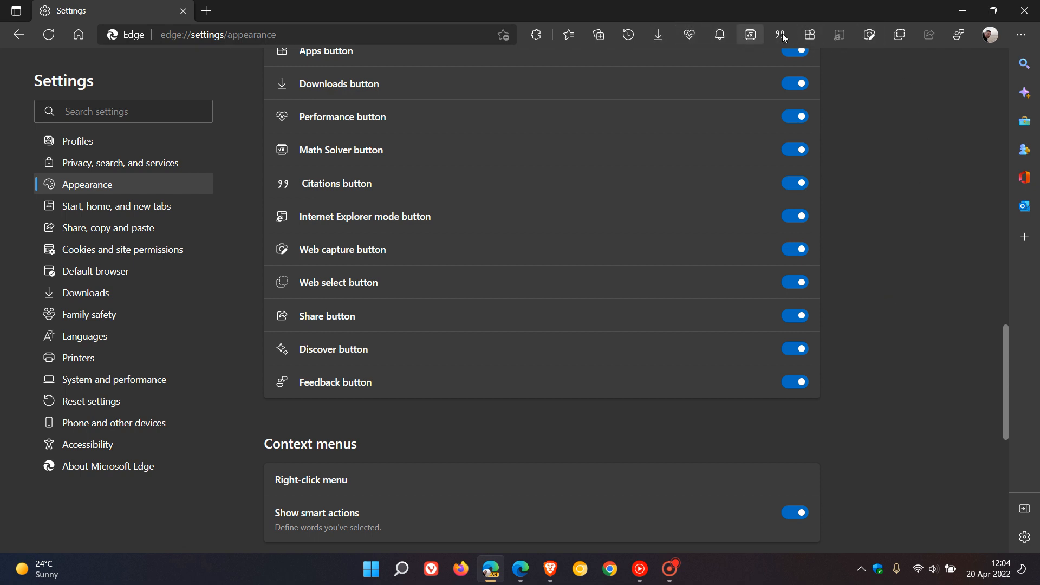
{"action": "mouse_move", "coordinate": [822, 38]}
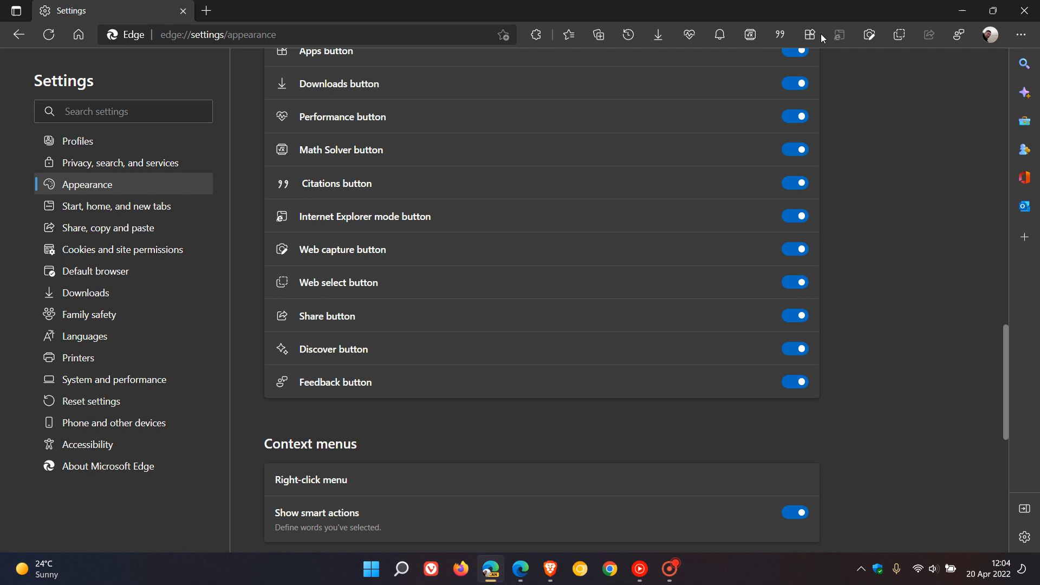
{"action": "mouse_move", "coordinate": [892, 223]}
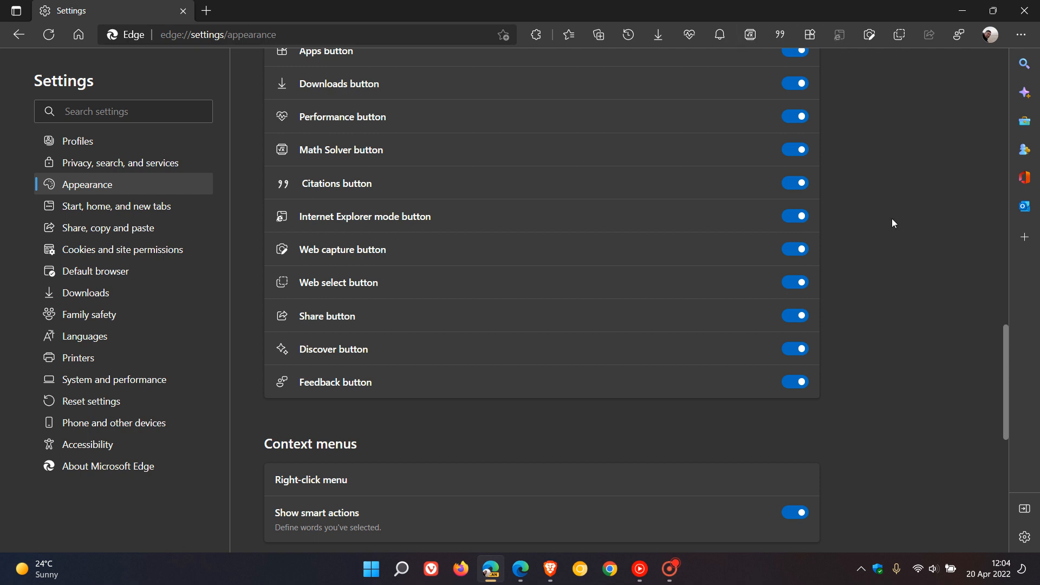
{"action": "mouse_move", "coordinate": [895, 213]}
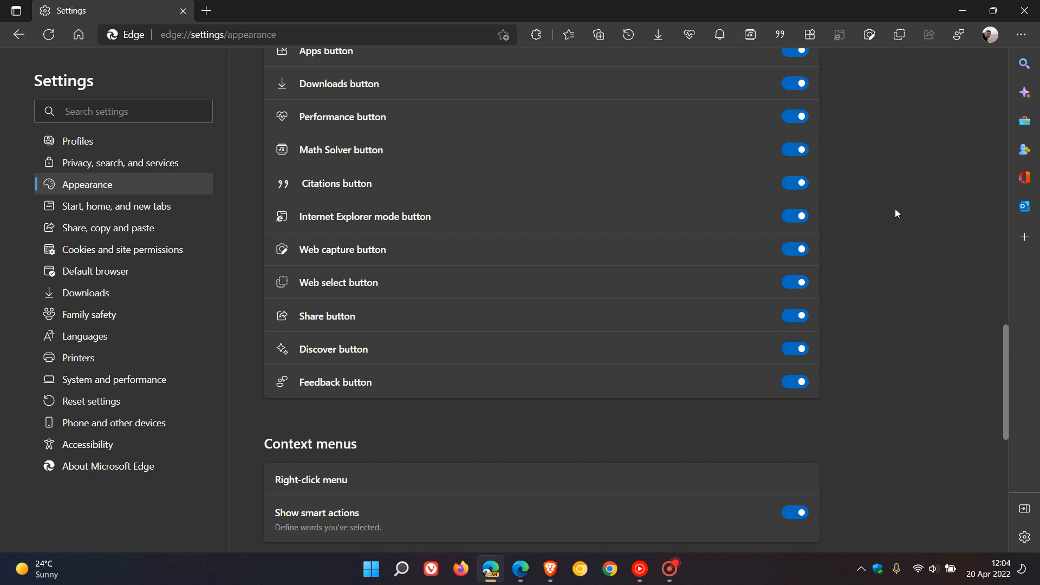
{"action": "mouse_move", "coordinate": [1026, 91]}
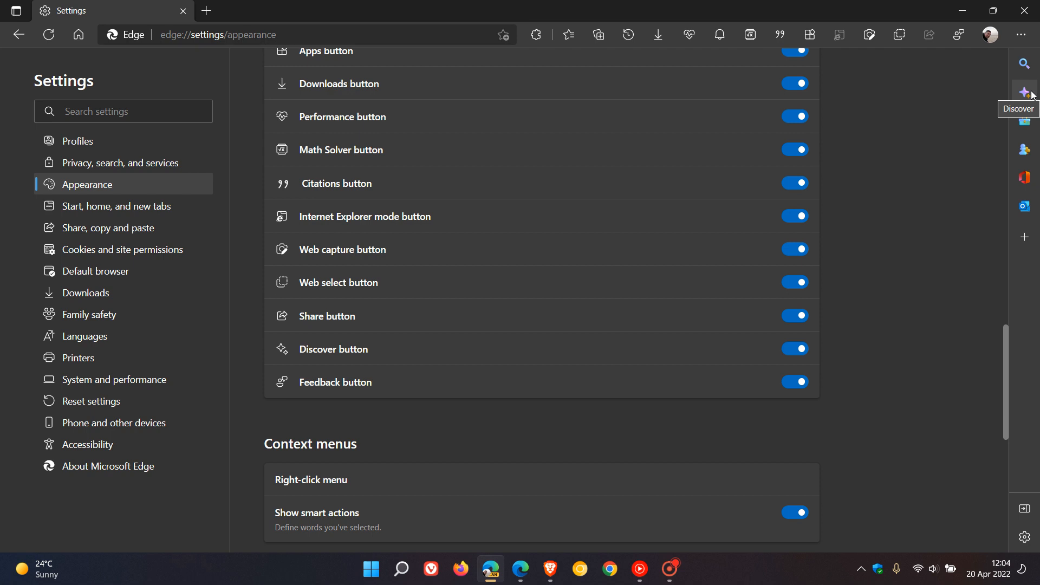
{"action": "mouse_move", "coordinate": [808, 365]}
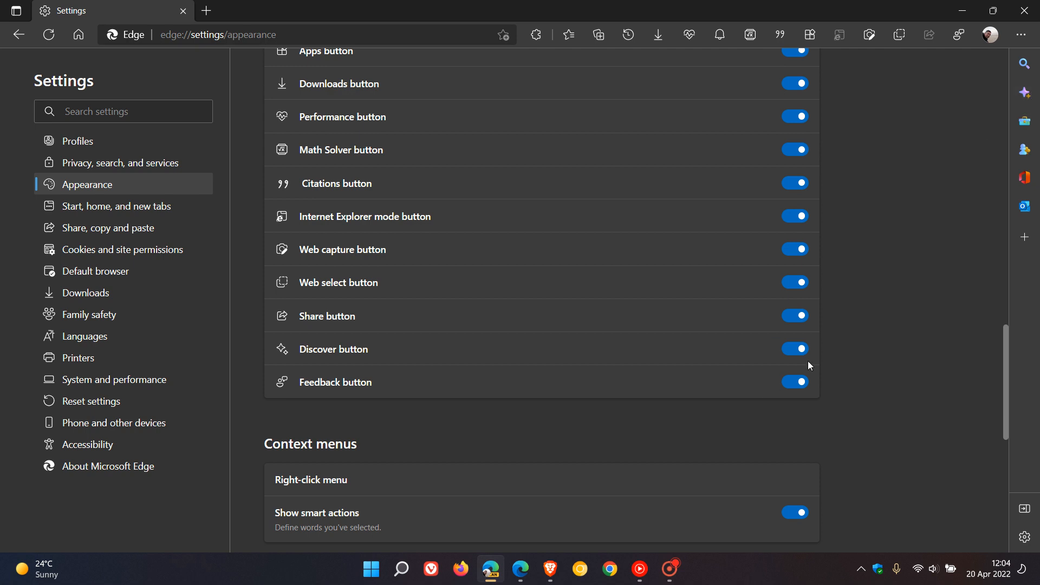
{"action": "mouse_move", "coordinate": [796, 357]}
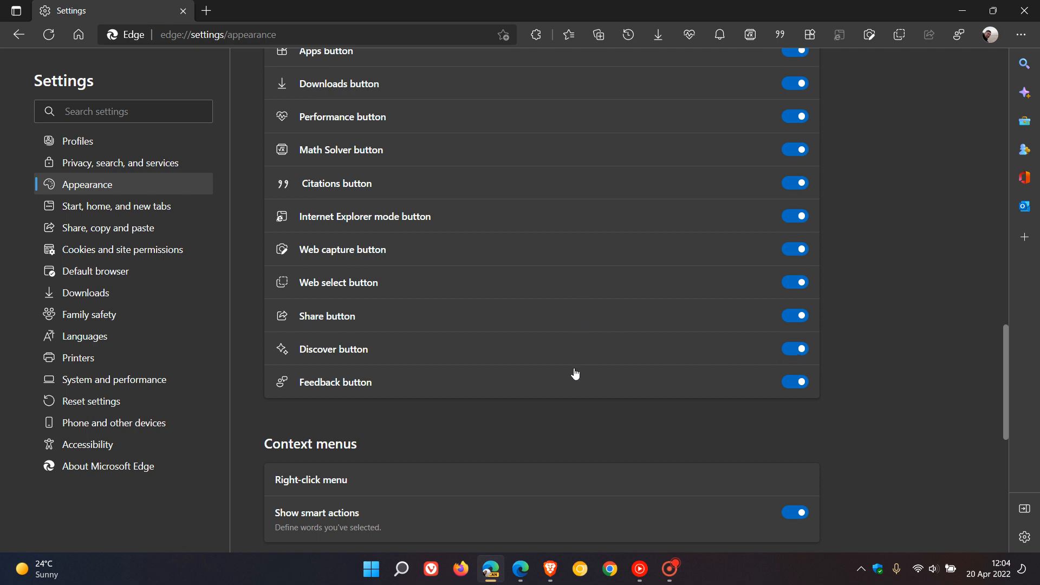
{"action": "mouse_move", "coordinate": [584, 372]}
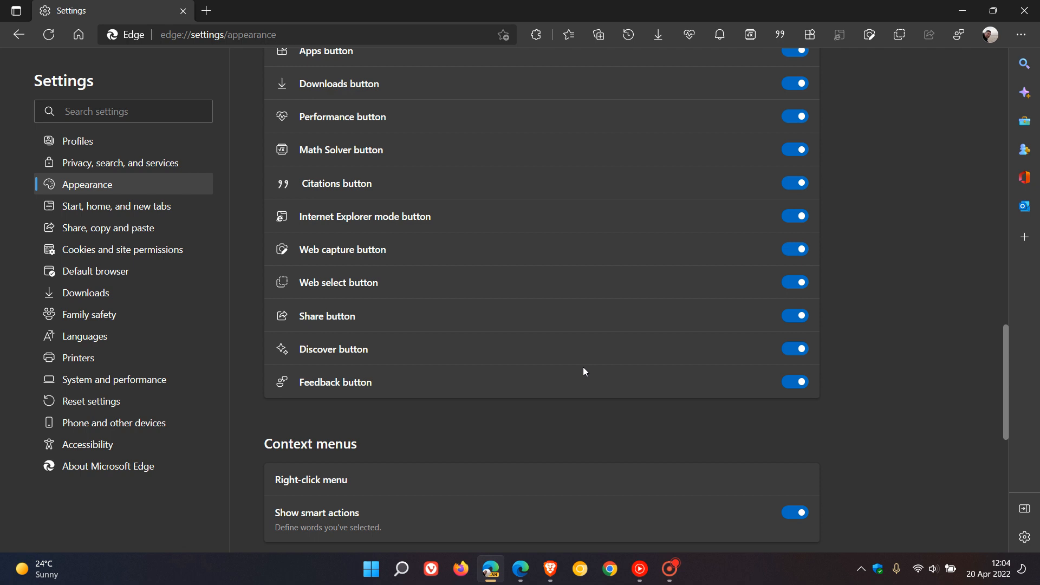
{"action": "mouse_move", "coordinate": [603, 335]}
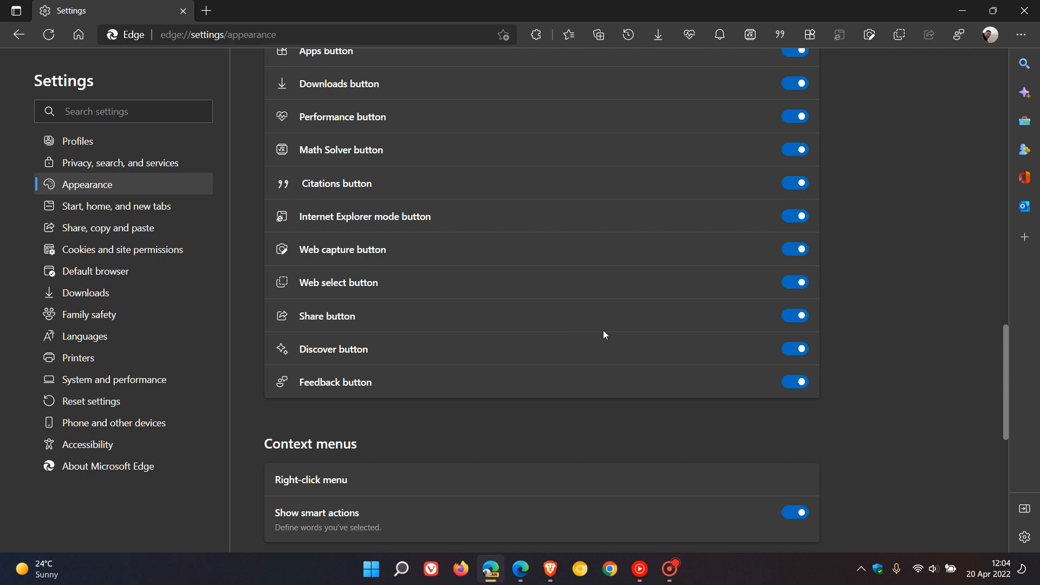
{"action": "mouse_move", "coordinate": [1023, 120]}
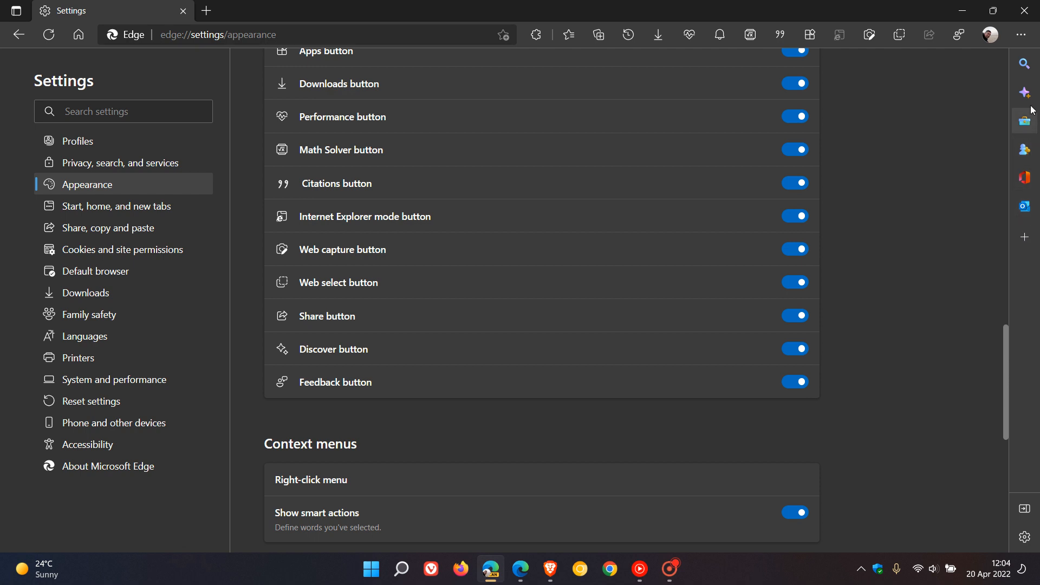
{"action": "mouse_move", "coordinate": [1027, 300]}
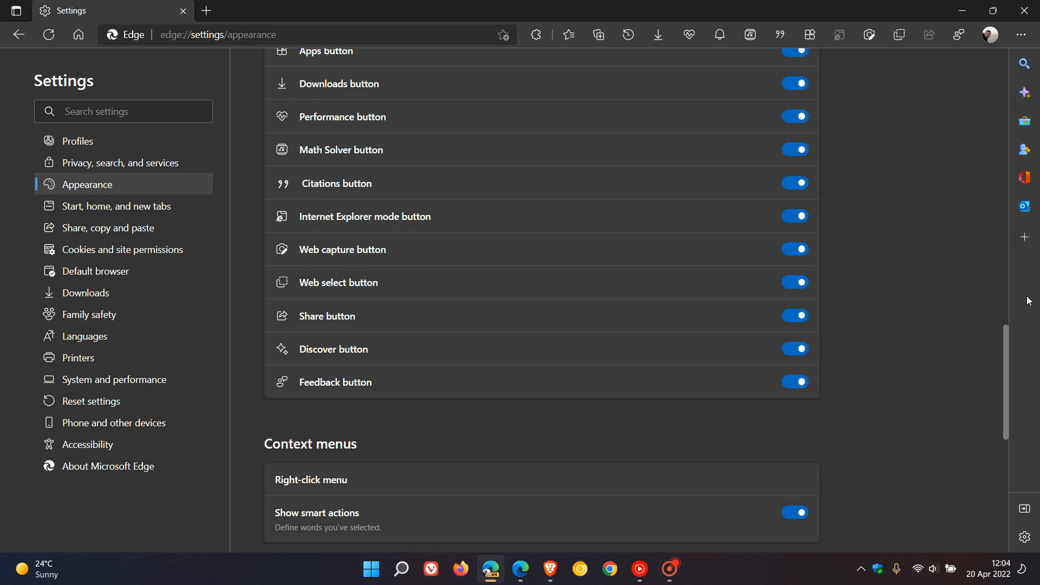
{"action": "mouse_move", "coordinate": [600, 393]}
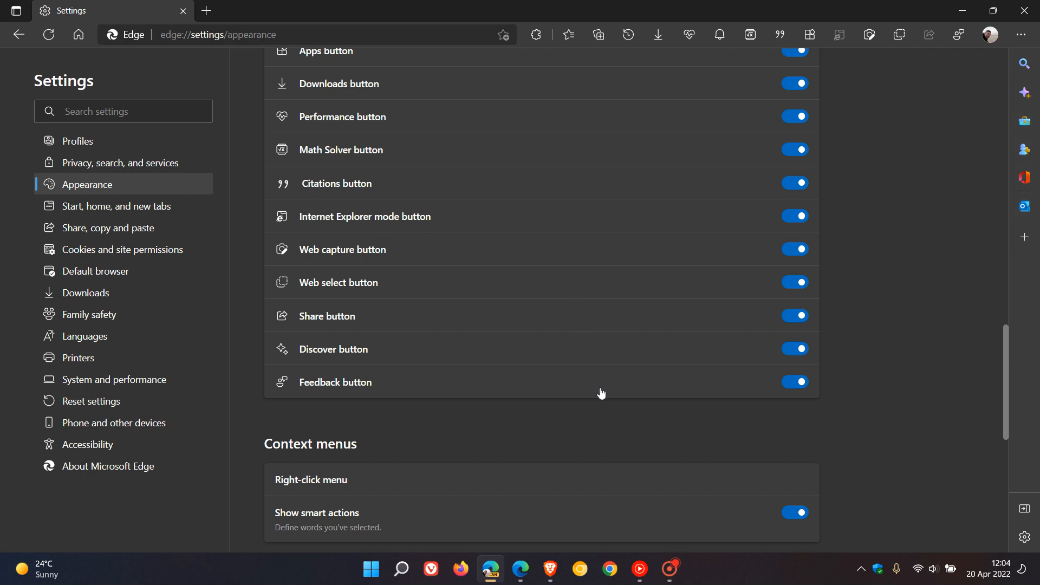
{"action": "mouse_move", "coordinate": [1032, 263]}
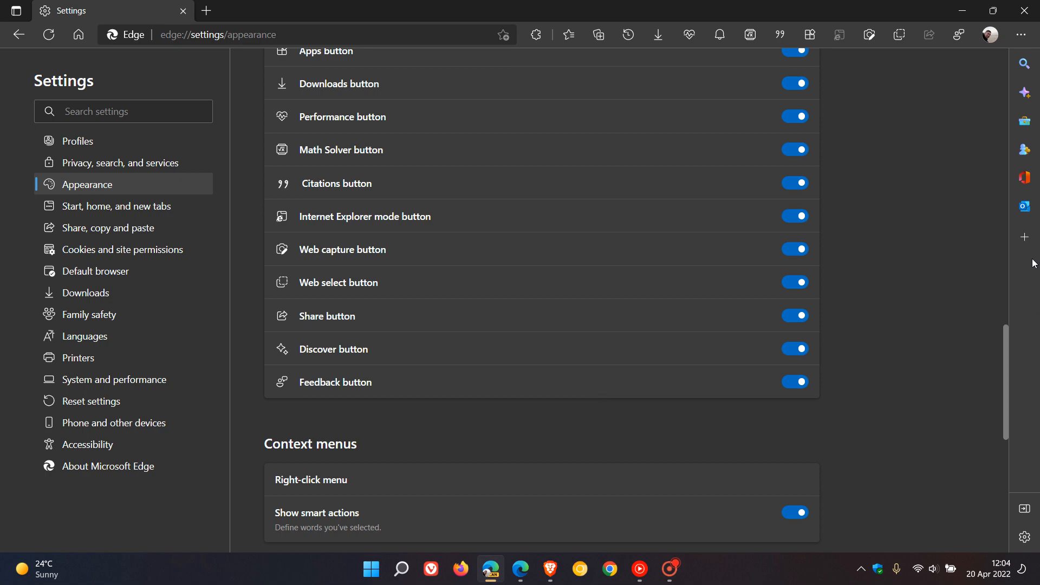
{"action": "mouse_move", "coordinate": [140, 215]}
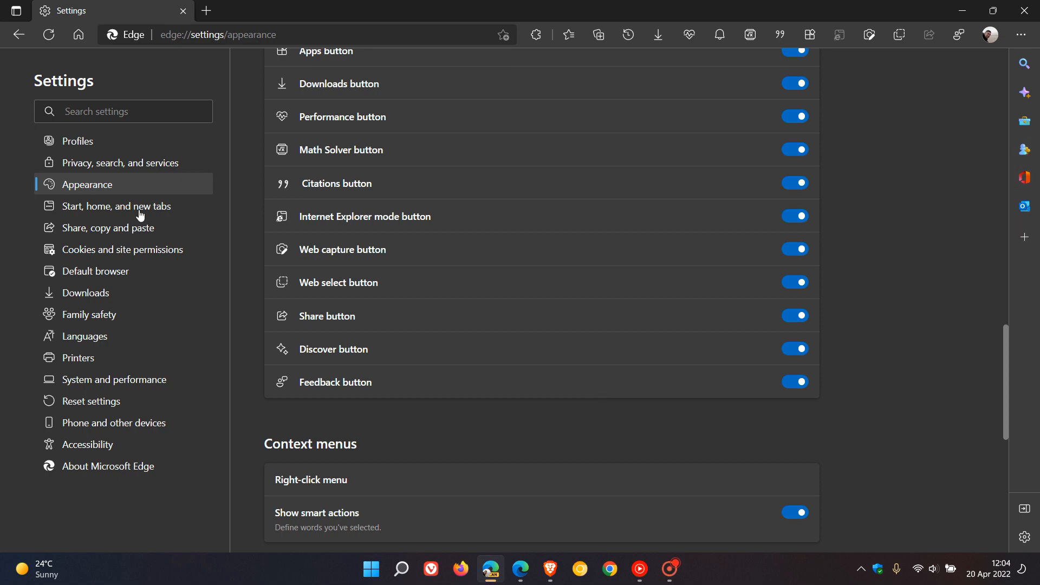
{"action": "left_click", "coordinate": [205, 10]}
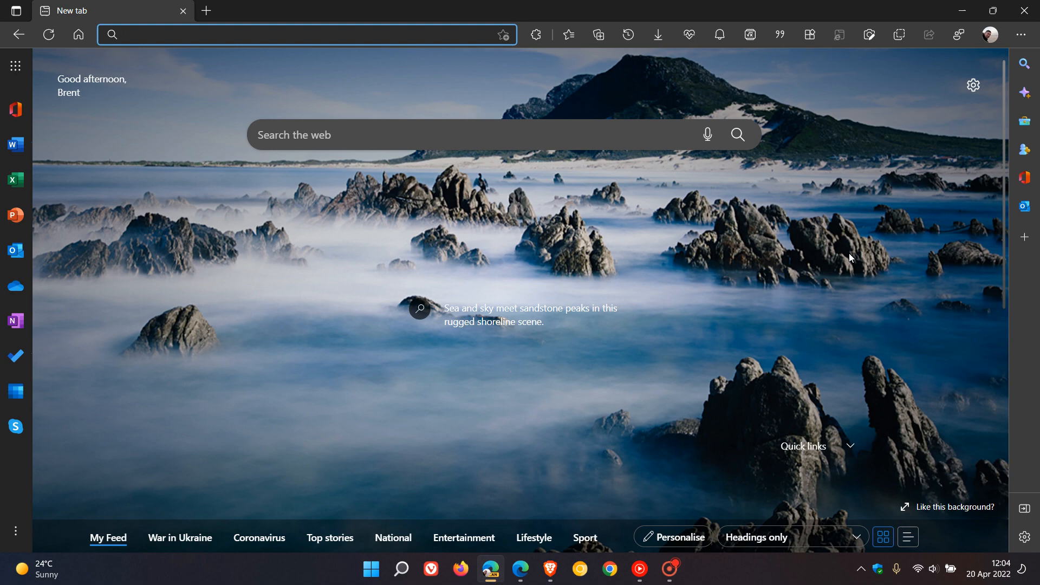
{"action": "mouse_move", "coordinate": [1023, 64]}
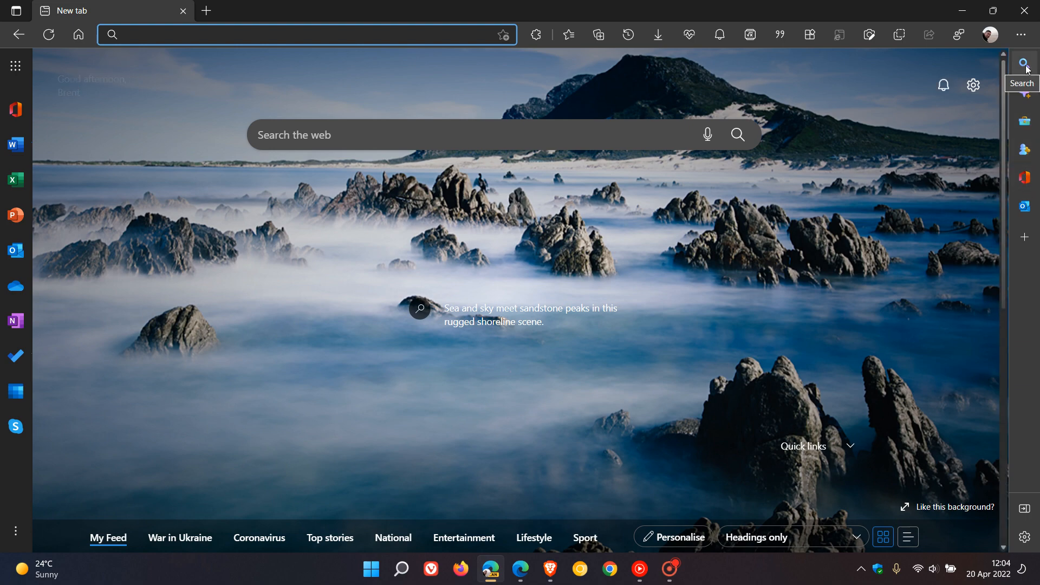
Cycle the sidebar through the Bing search, Discover and Tools panes.
{"action": "left_click", "coordinate": [1023, 64]}
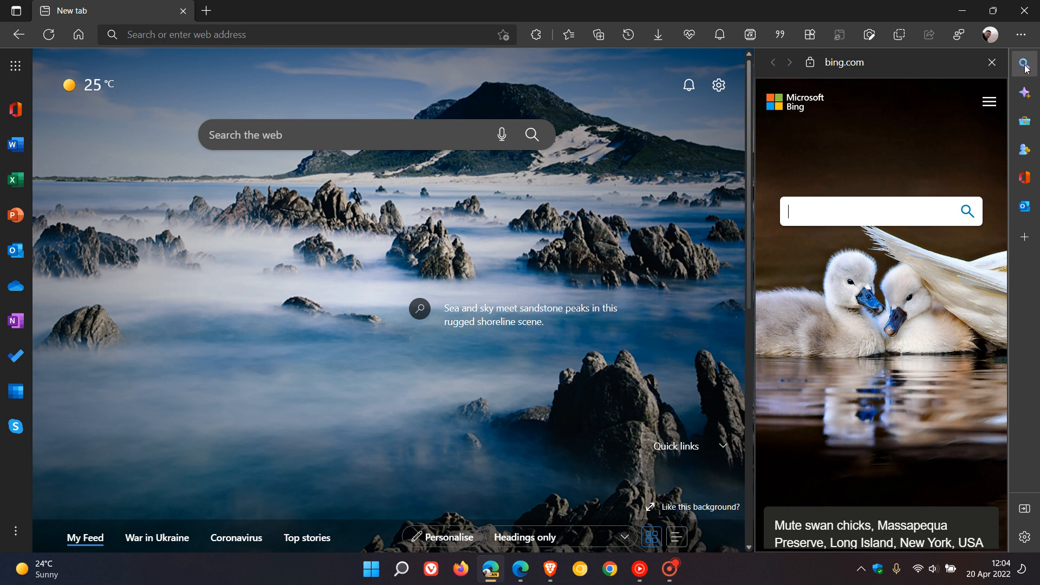
{"action": "mouse_move", "coordinate": [911, 136]}
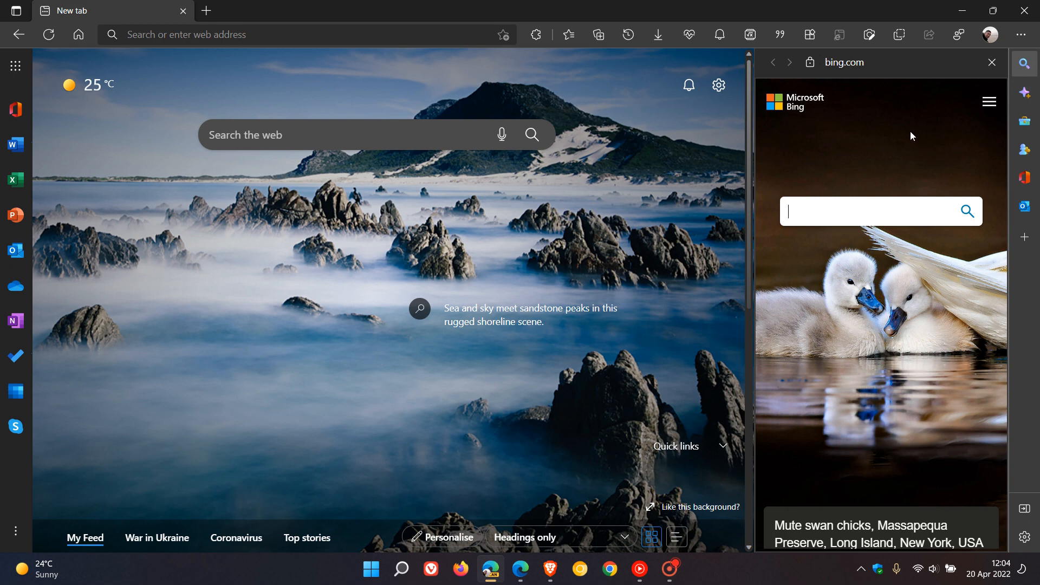
{"action": "mouse_move", "coordinate": [908, 211]}
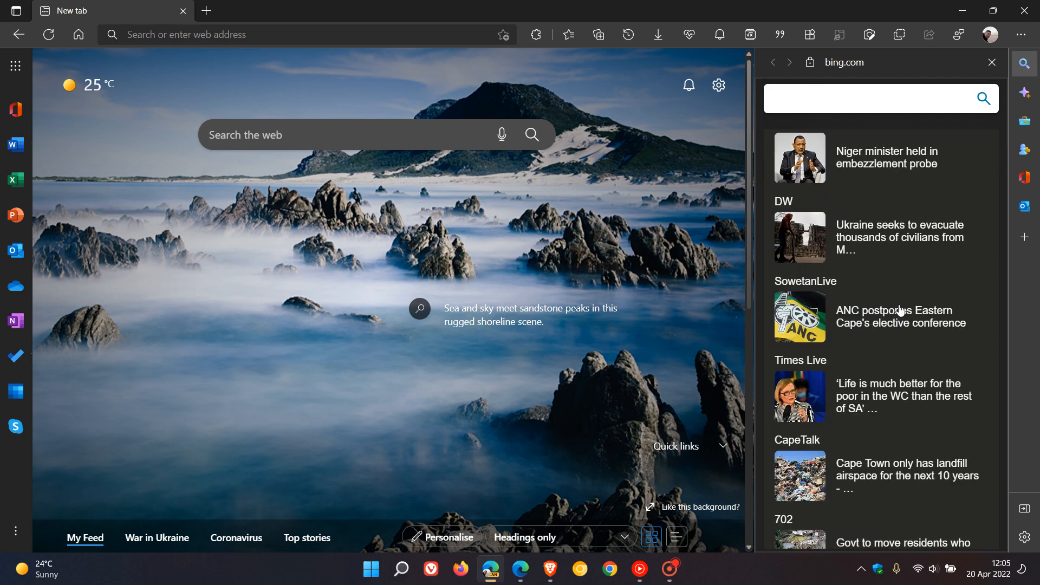
{"action": "scroll", "scroll_direction": "down", "scroll_amount": 3}
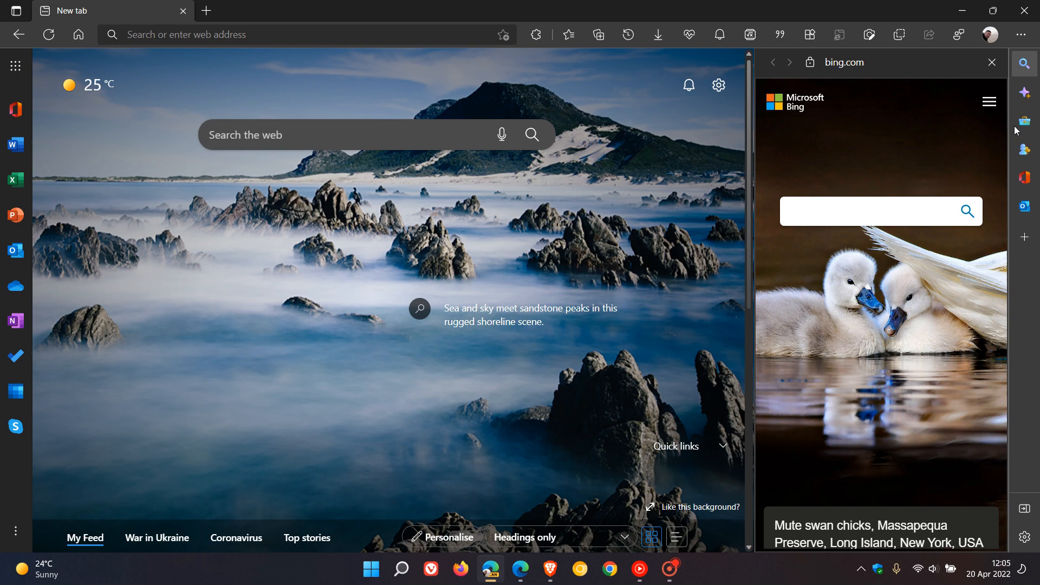
{"action": "left_click", "coordinate": [1023, 91]}
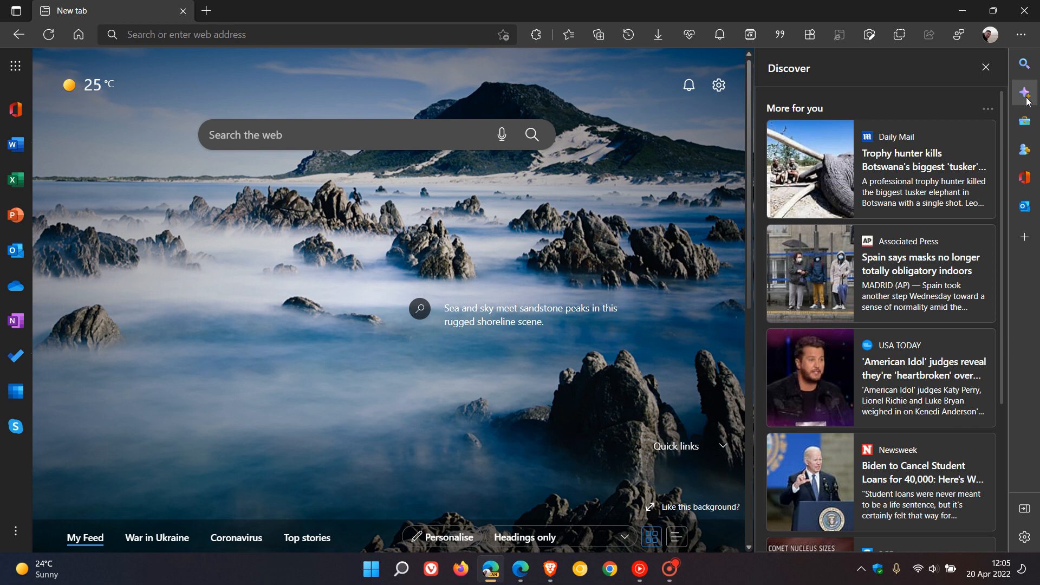
{"action": "left_click", "coordinate": [986, 68]}
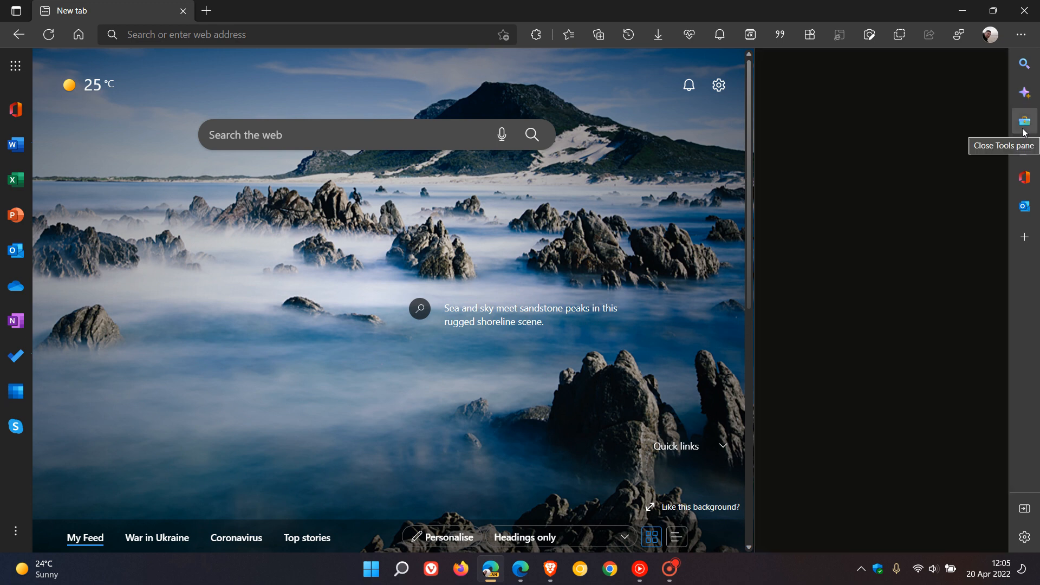
Show the Tools pane's calculator, kilometre-to-mile converter (0.6214) and Internet speed test.
{"action": "left_click", "coordinate": [1023, 120]}
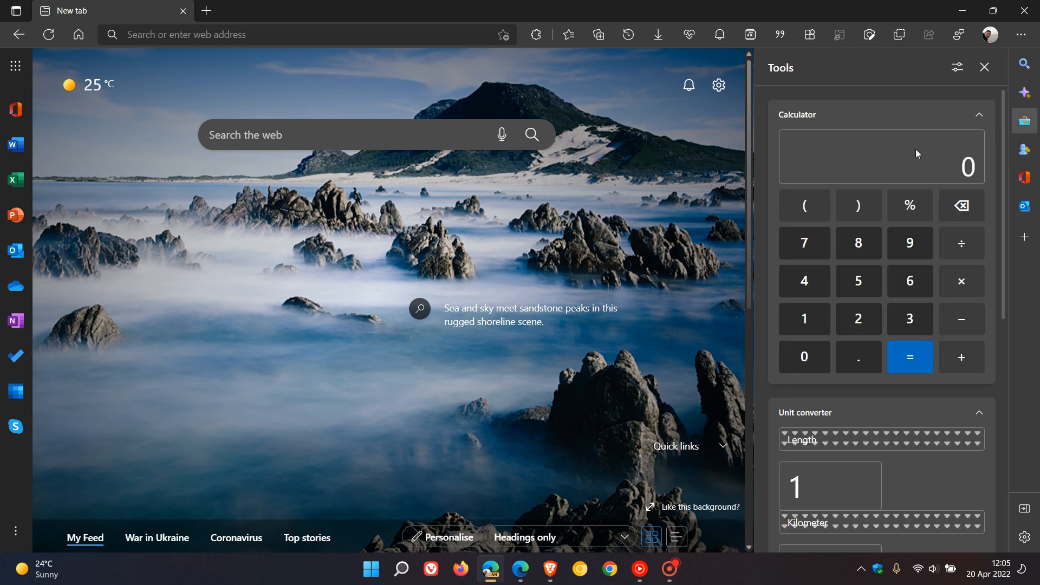
{"action": "scroll", "scroll_direction": "down", "scroll_amount": 3}
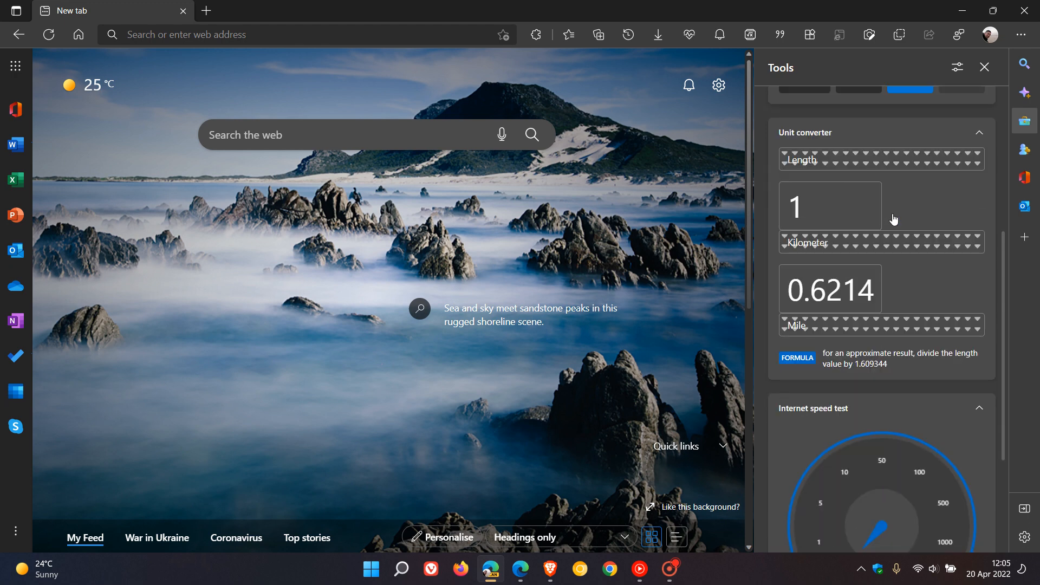
{"action": "scroll", "scroll_direction": "down", "scroll_amount": 3}
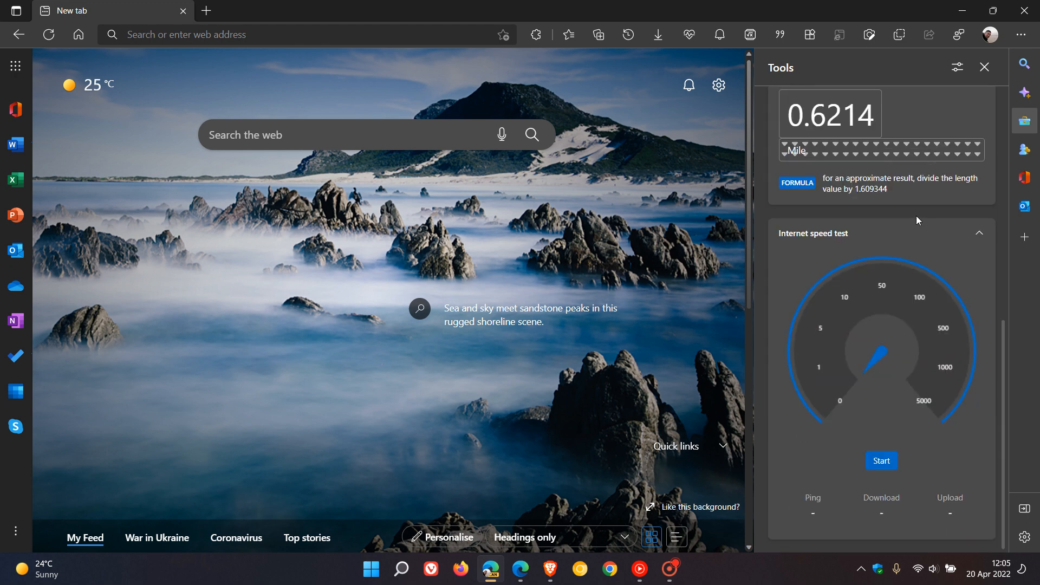
{"action": "mouse_move", "coordinate": [908, 298]}
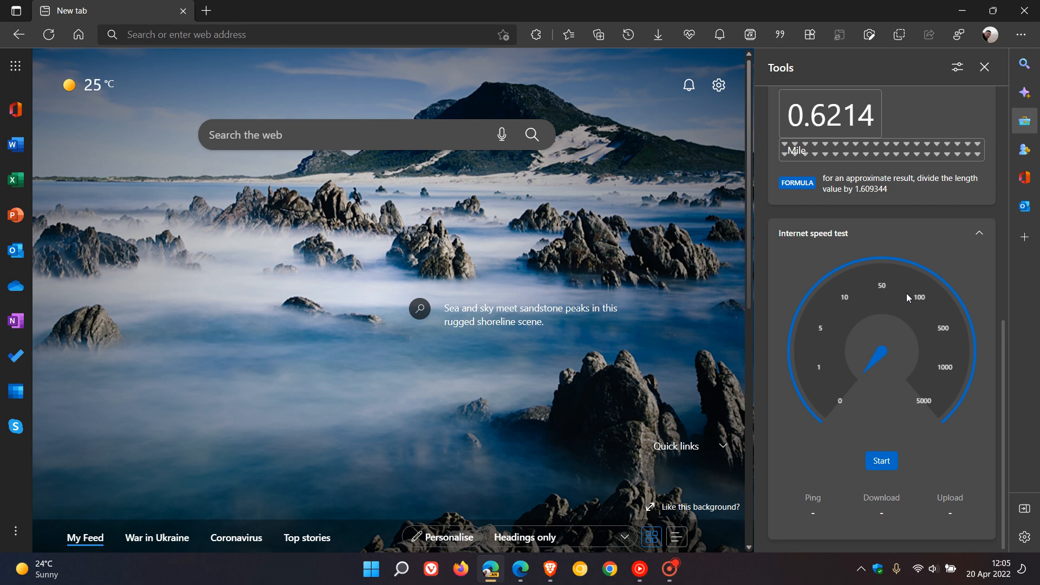
{"action": "mouse_move", "coordinate": [908, 313]}
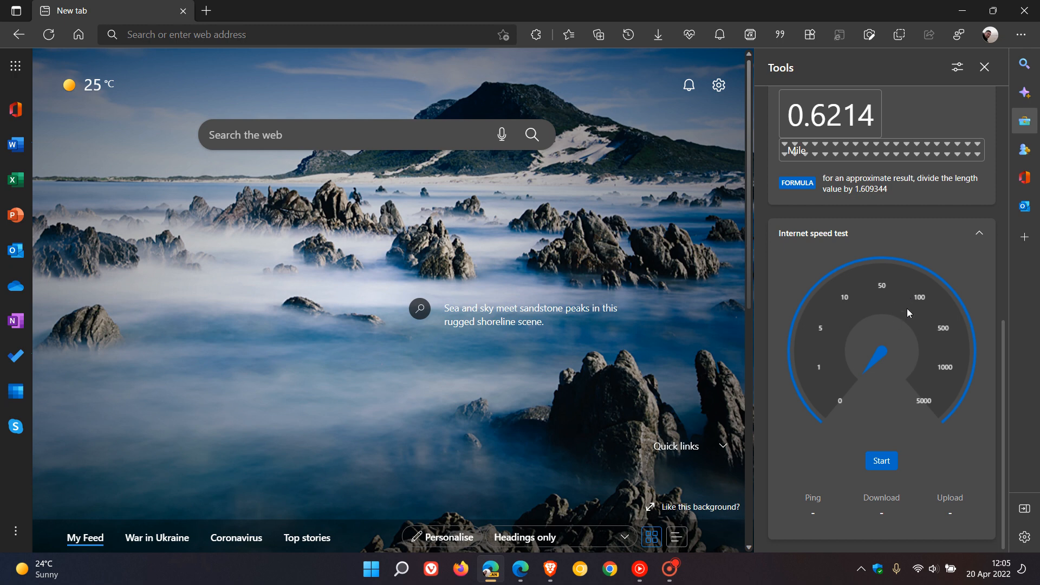
{"action": "mouse_move", "coordinate": [911, 311]}
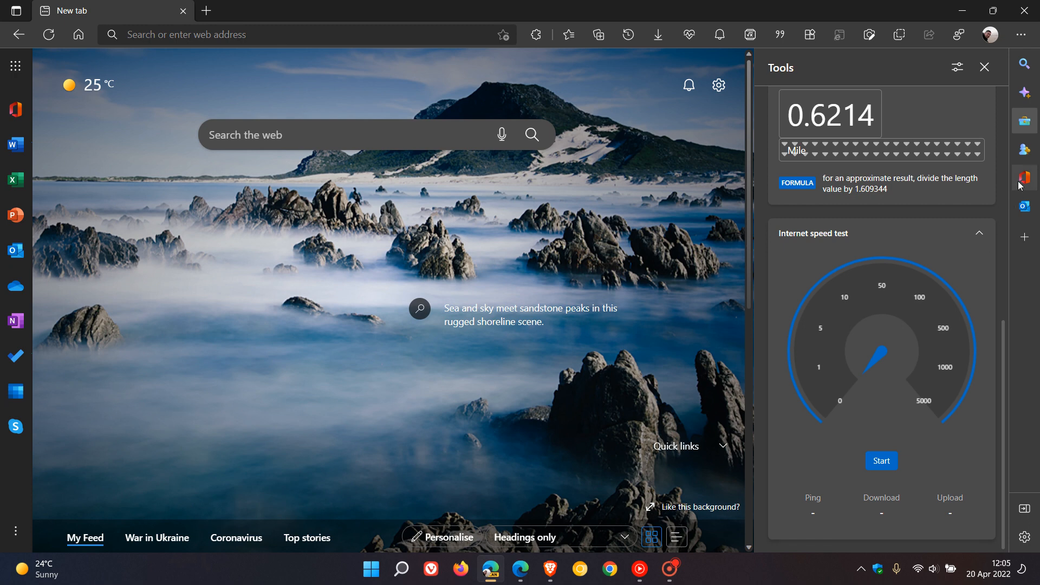
{"action": "mouse_move", "coordinate": [1025, 159]}
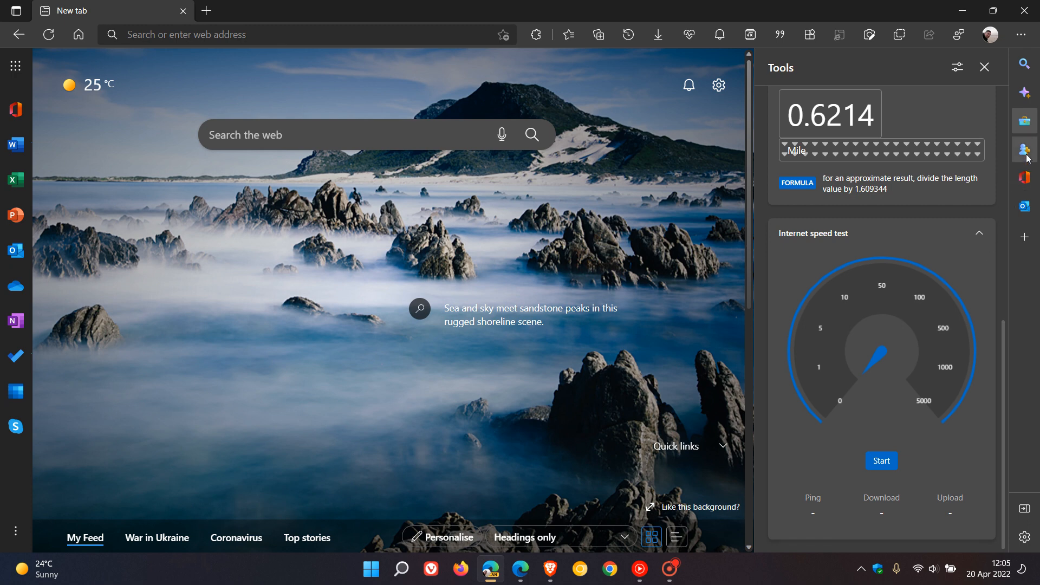
Show the Games pane with its Editor's Pick and popular games row.
{"action": "left_click", "coordinate": [749, 35]}
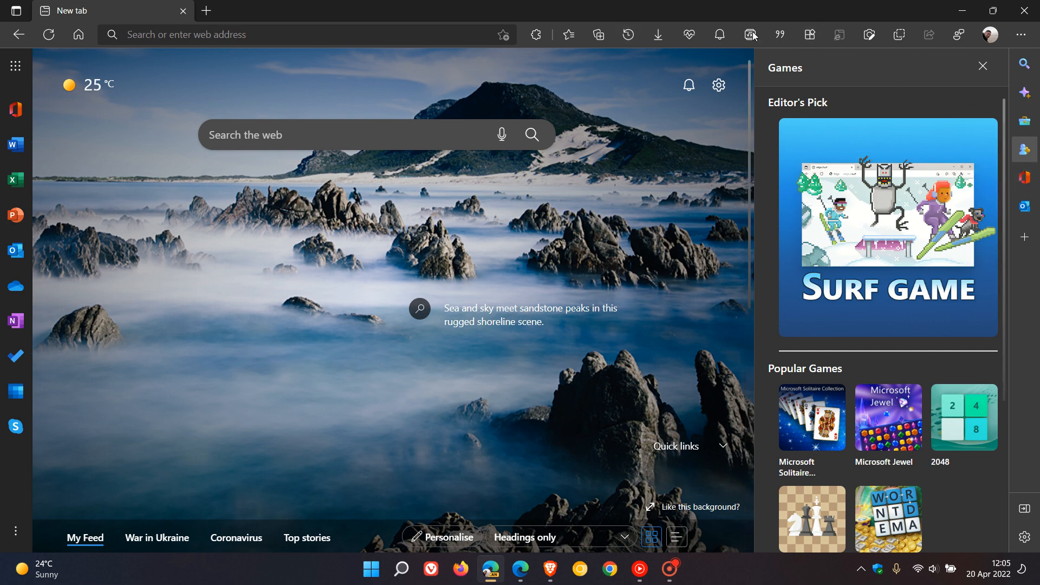
{"action": "mouse_move", "coordinate": [1024, 151]}
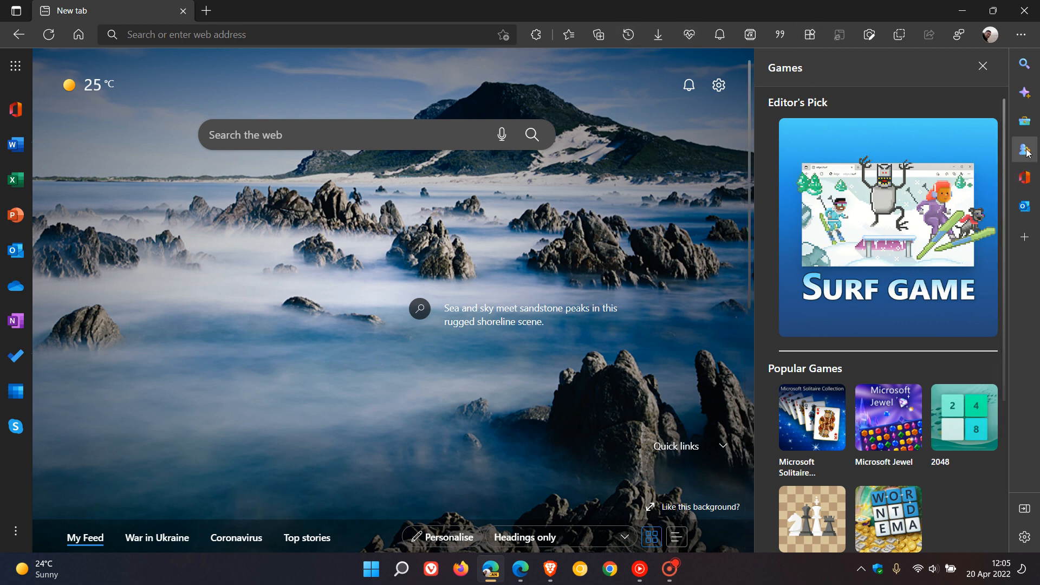
{"action": "mouse_move", "coordinate": [886, 418]}
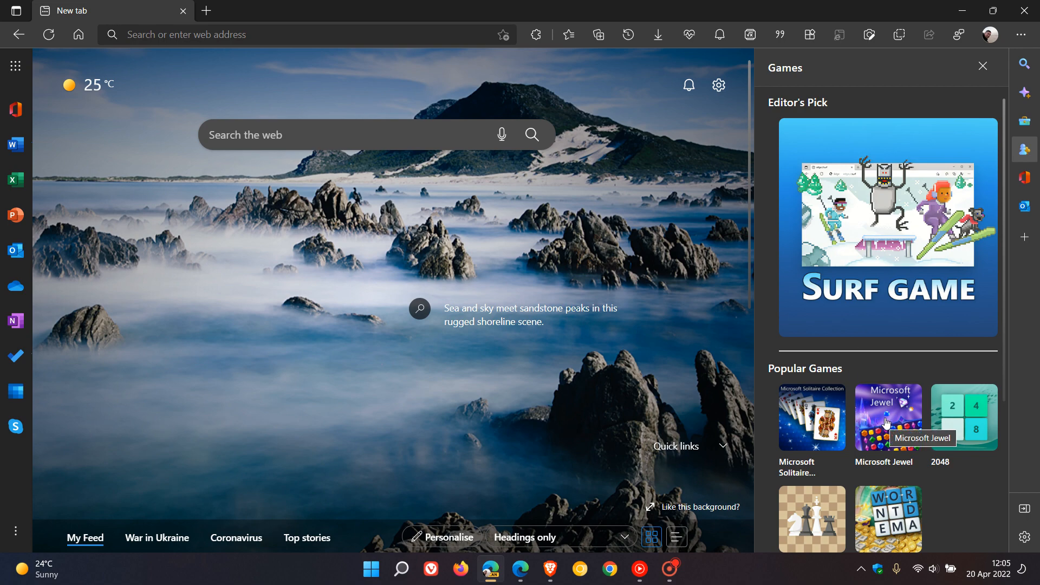
{"action": "mouse_move", "coordinate": [886, 394]}
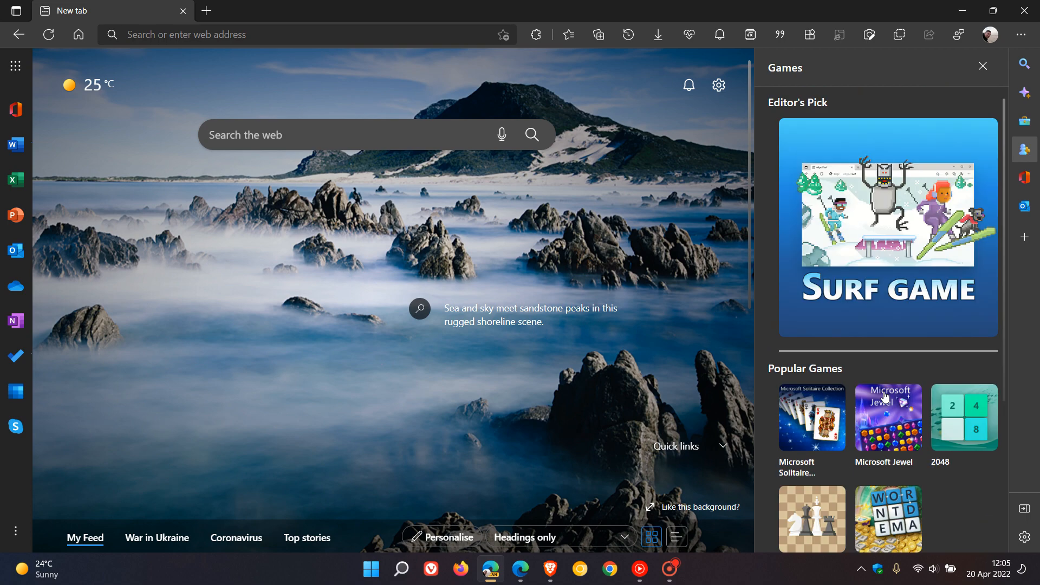
{"action": "mouse_move", "coordinate": [1024, 179]}
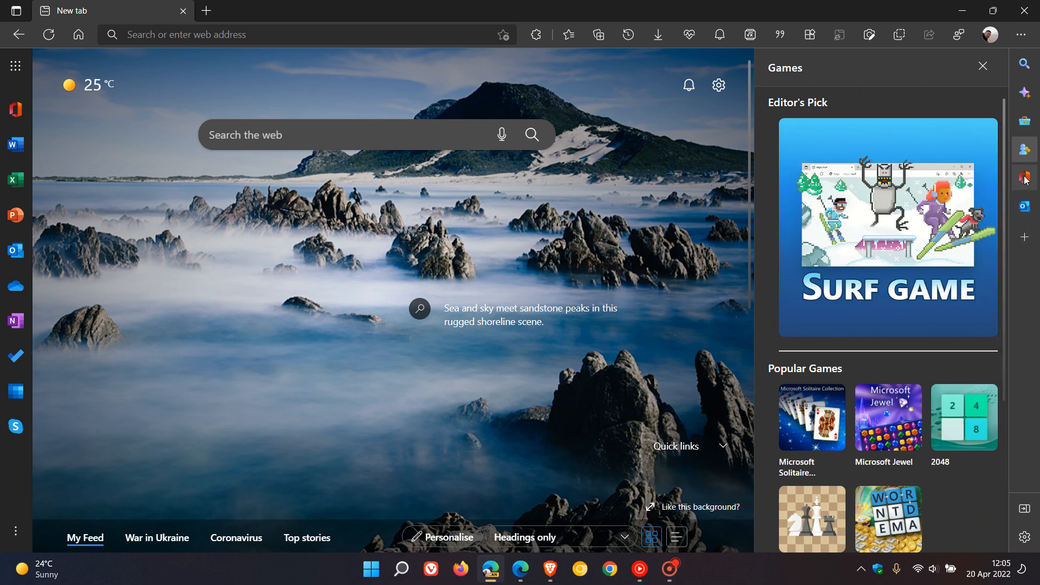
Show the Microsoft Office pane listing Word, Excel, PowerPoint, Outlook, OneDrive, Teams and OneNote.
{"action": "left_click", "coordinate": [1023, 177]}
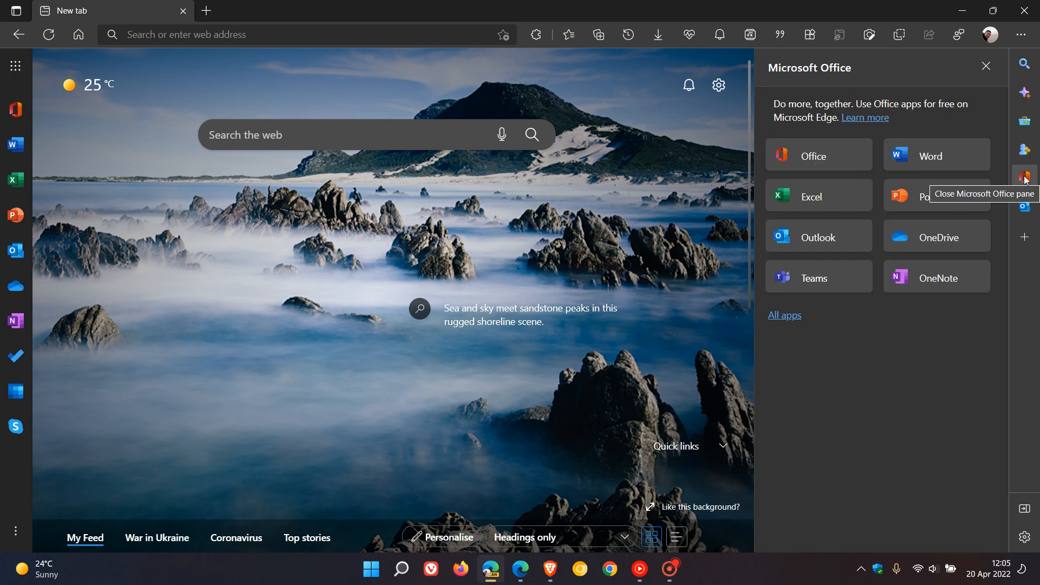
{"action": "mouse_move", "coordinate": [901, 365]}
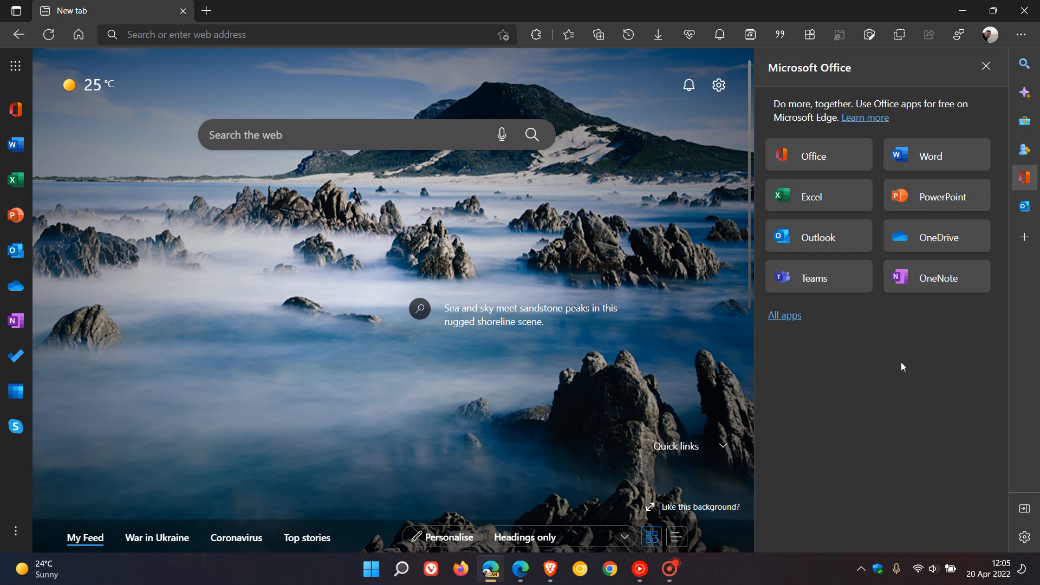
{"action": "mouse_move", "coordinate": [873, 369]}
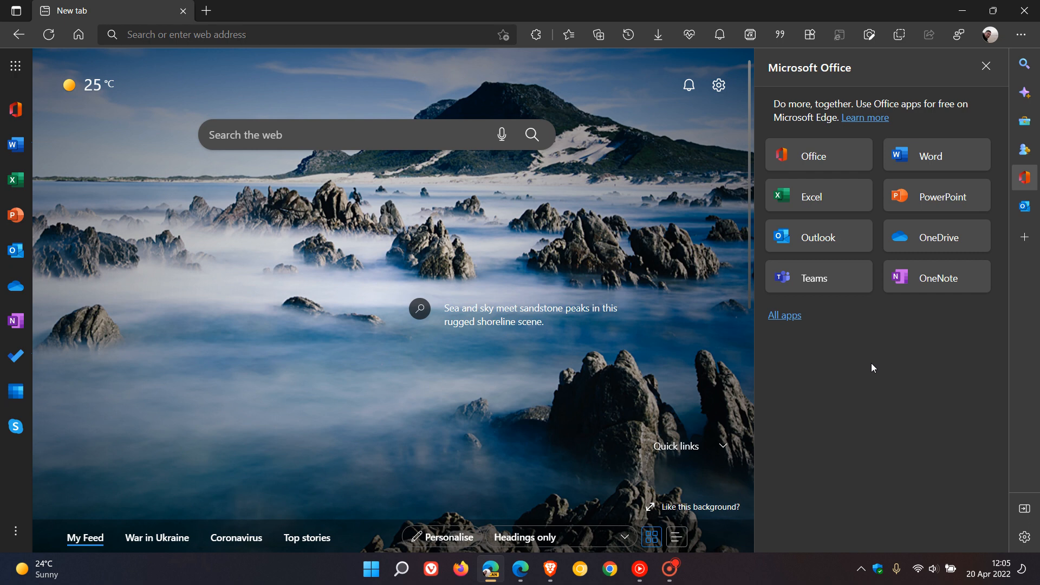
{"action": "mouse_move", "coordinate": [887, 382]}
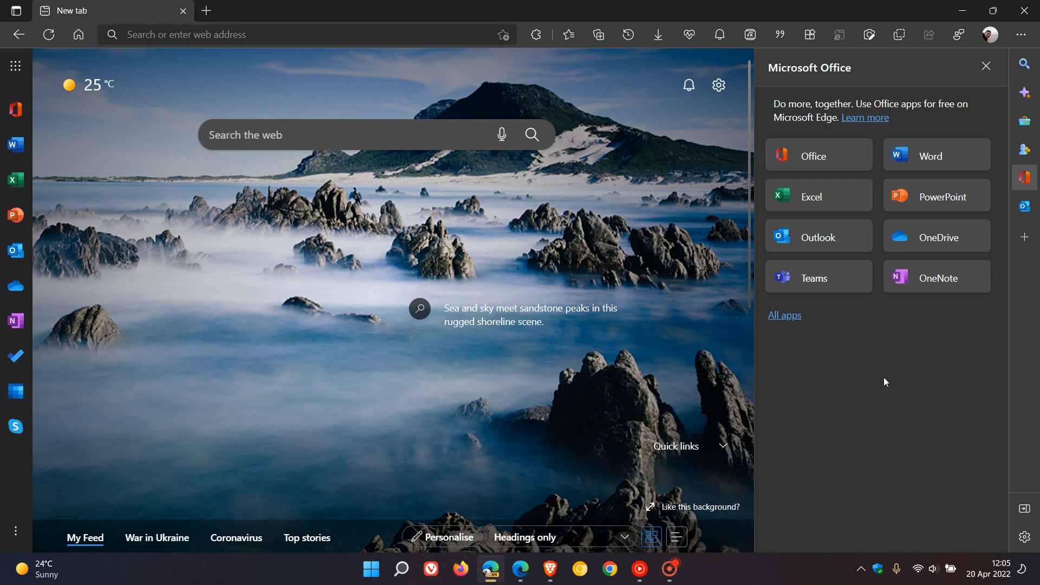
{"action": "mouse_move", "coordinate": [678, 50]}
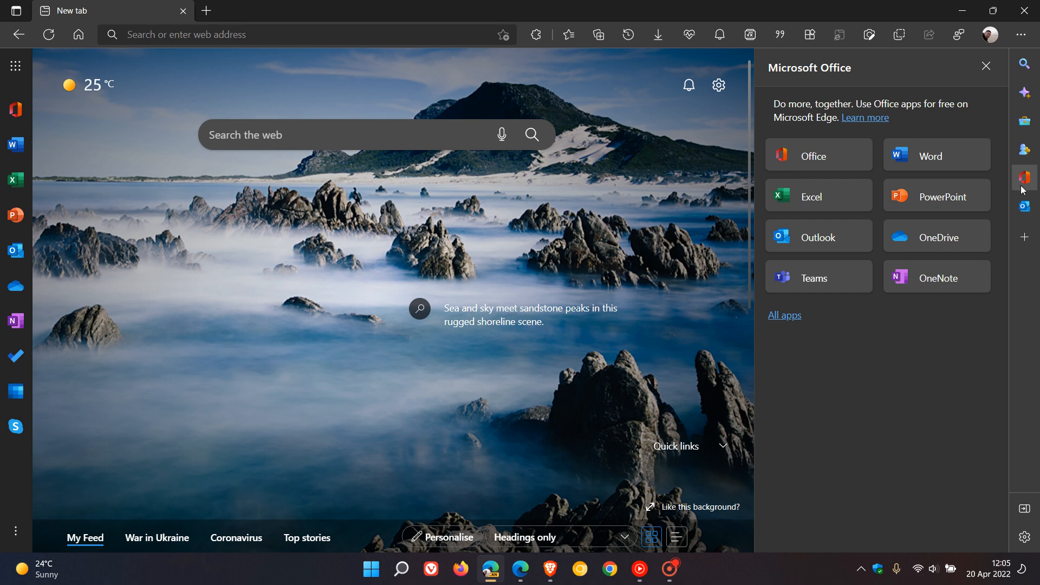
{"action": "mouse_move", "coordinate": [1032, 312]}
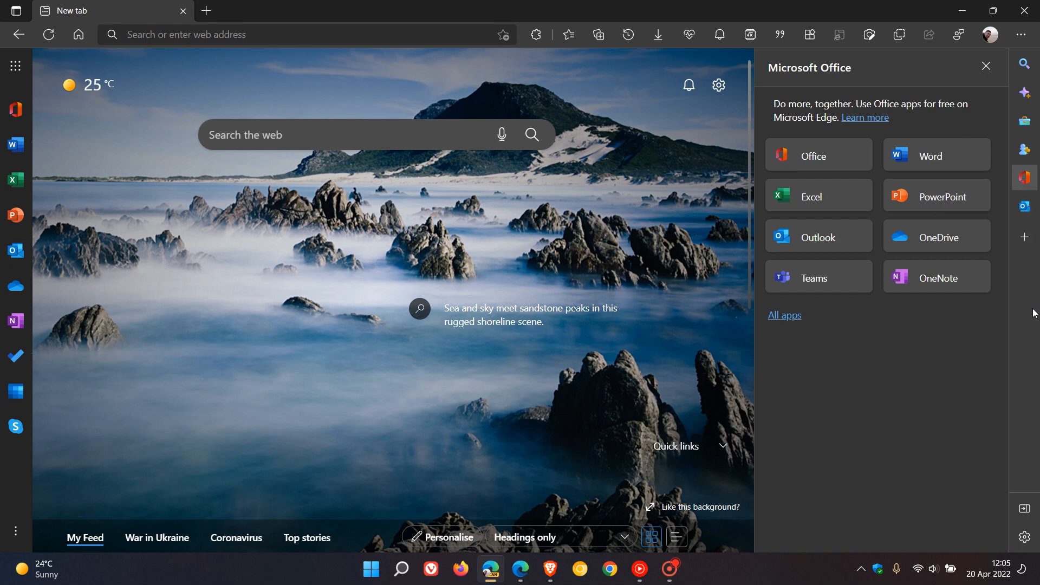
{"action": "mouse_move", "coordinate": [1024, 206]}
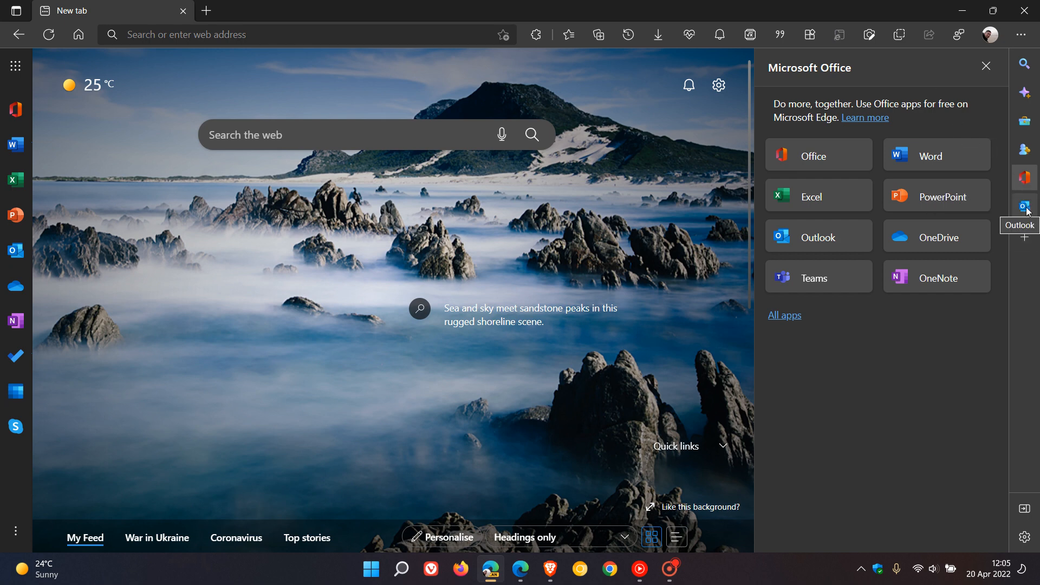
View the Outlook inbox pane and close it to restore the full-width new tab page.
{"action": "left_click", "coordinate": [1024, 206]}
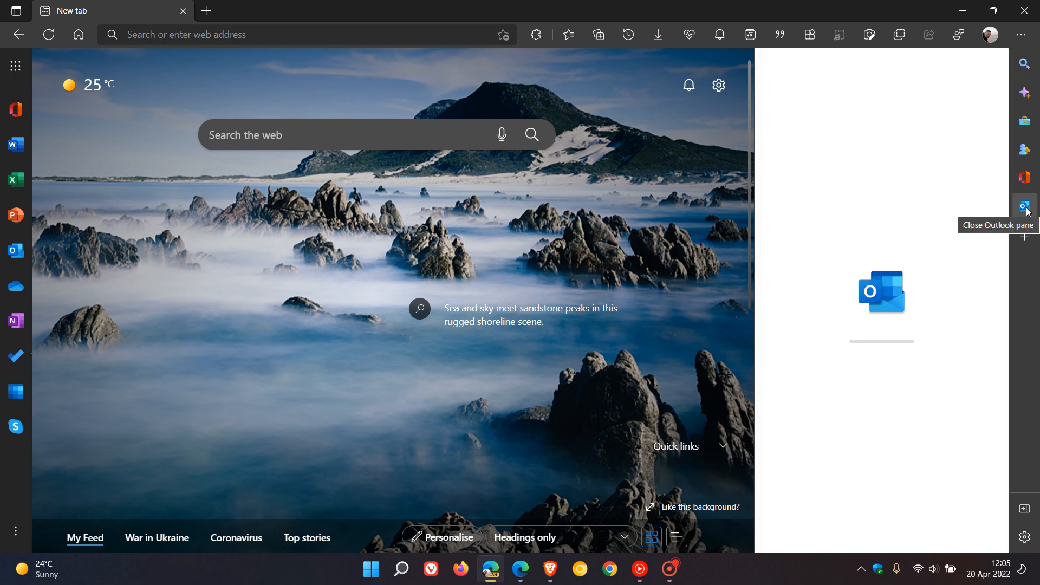
{"action": "left_click", "coordinate": [1023, 206]}
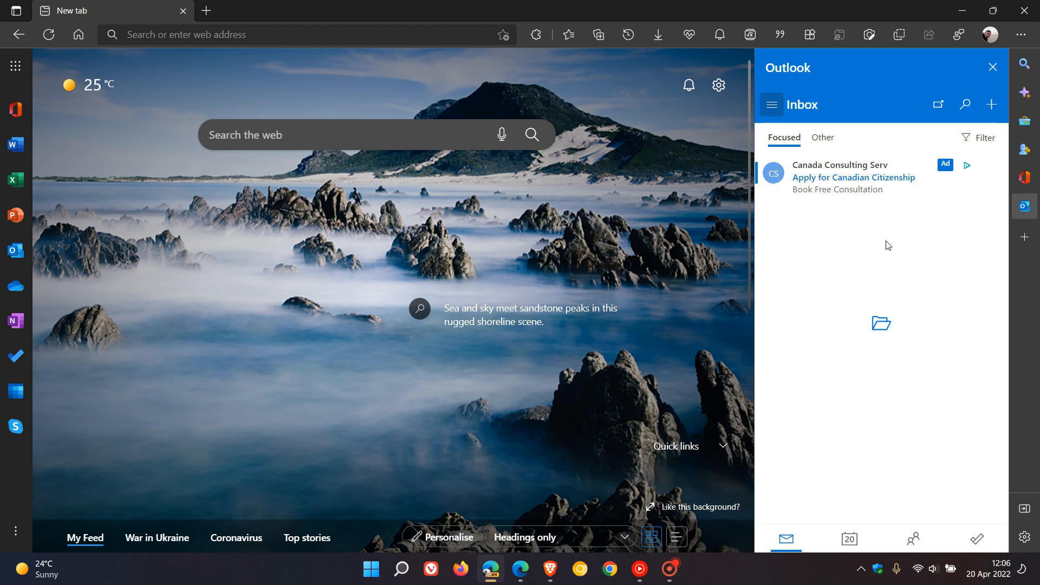
{"action": "mouse_move", "coordinate": [993, 68]}
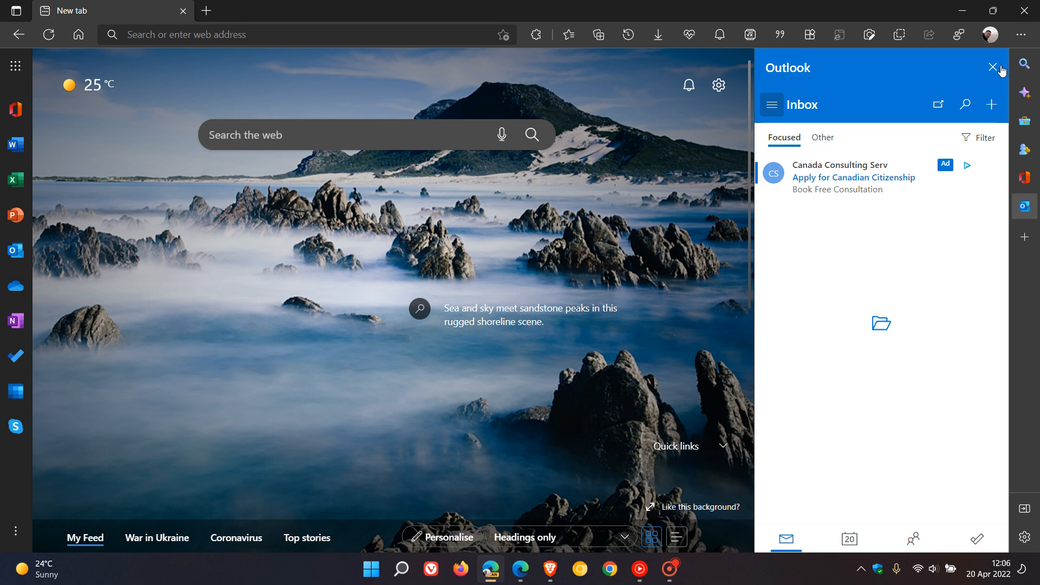
{"action": "left_click", "coordinate": [991, 67]}
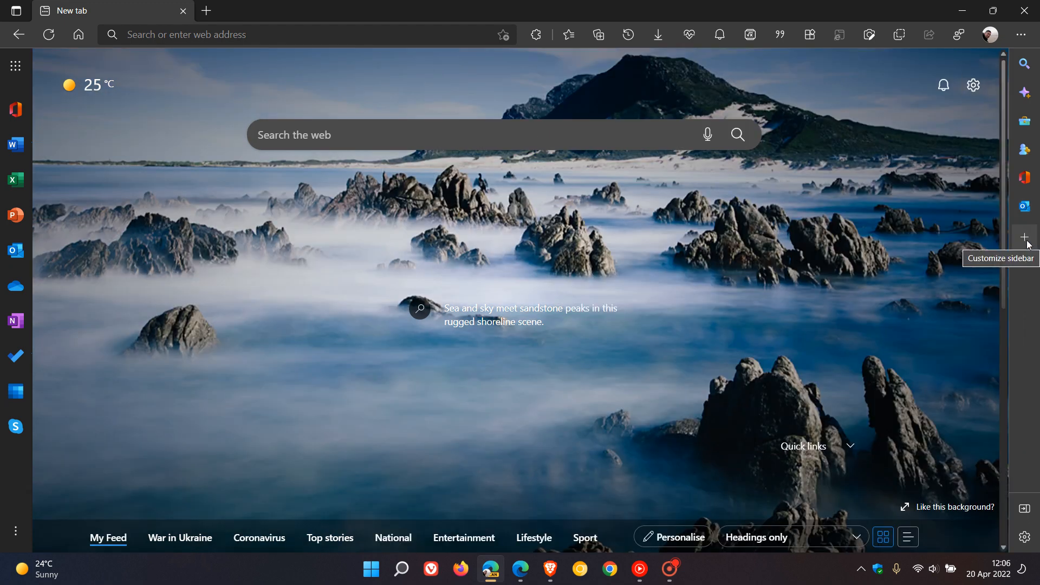
In the Customize sidebar pane, switch Search off and back on.
{"action": "left_click", "coordinate": [1024, 237]}
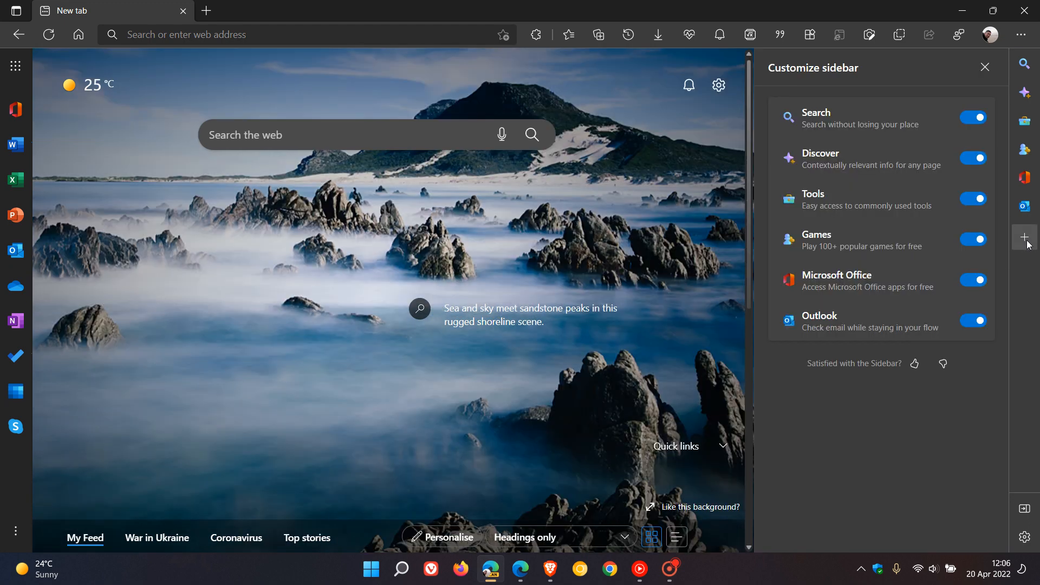
{"action": "mouse_move", "coordinate": [873, 230]}
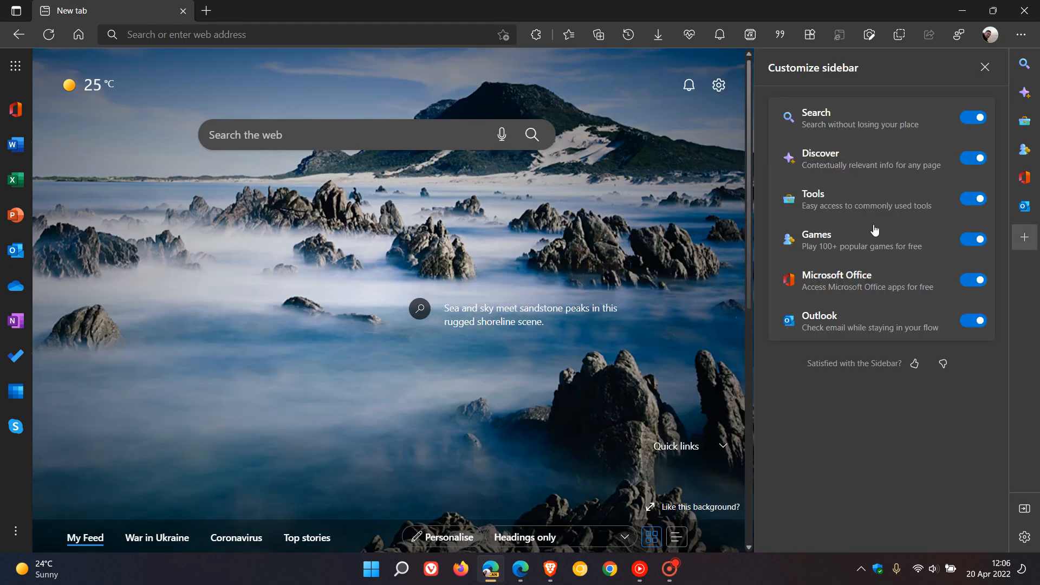
{"action": "left_click", "coordinate": [973, 117]}
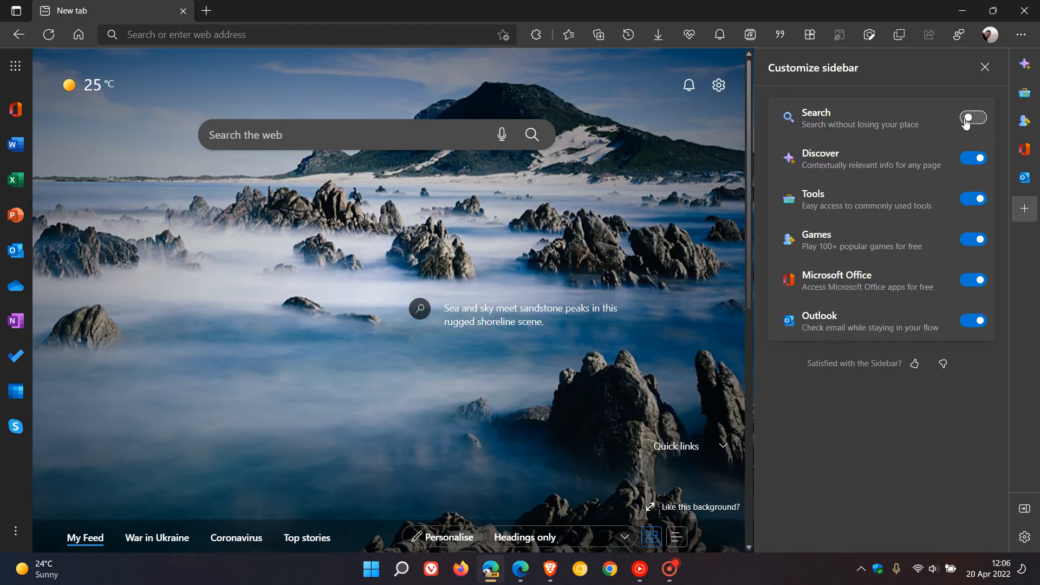
{"action": "left_click", "coordinate": [972, 158]}
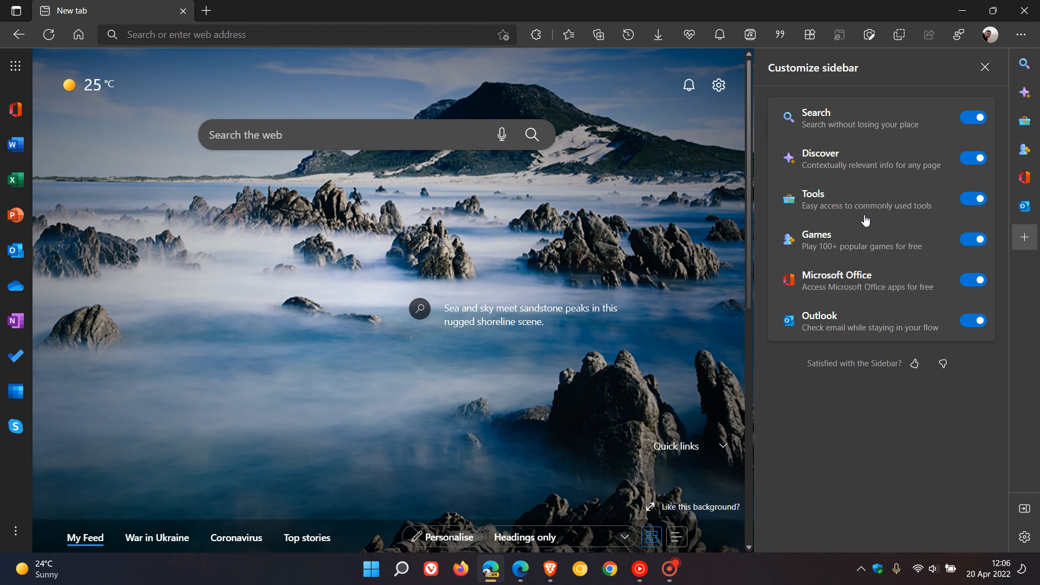
{"action": "mouse_move", "coordinate": [909, 214]}
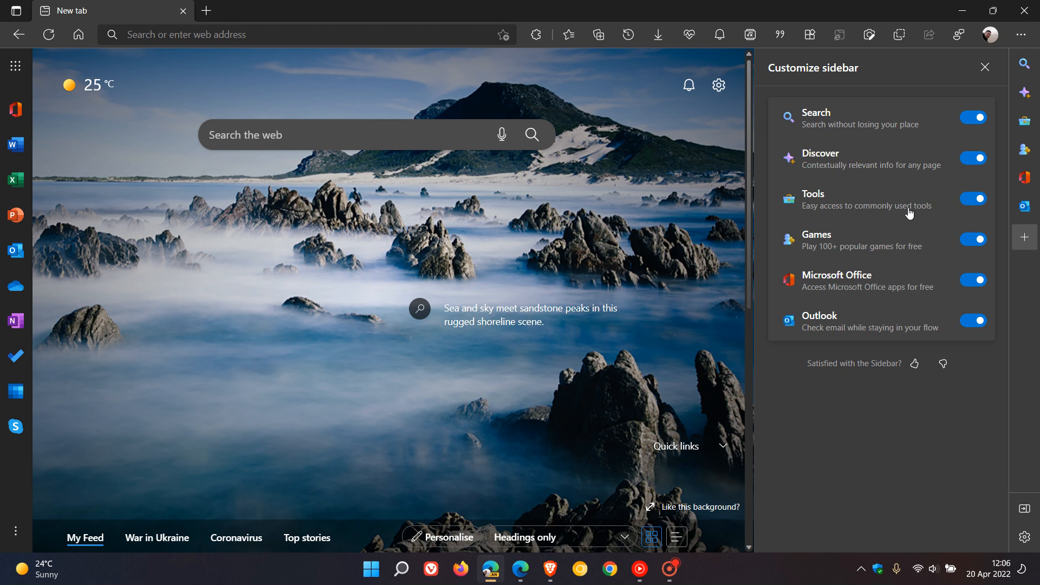
Close the Customize sidebar pane and choose Hide sidebar.
{"action": "left_click", "coordinate": [985, 67]}
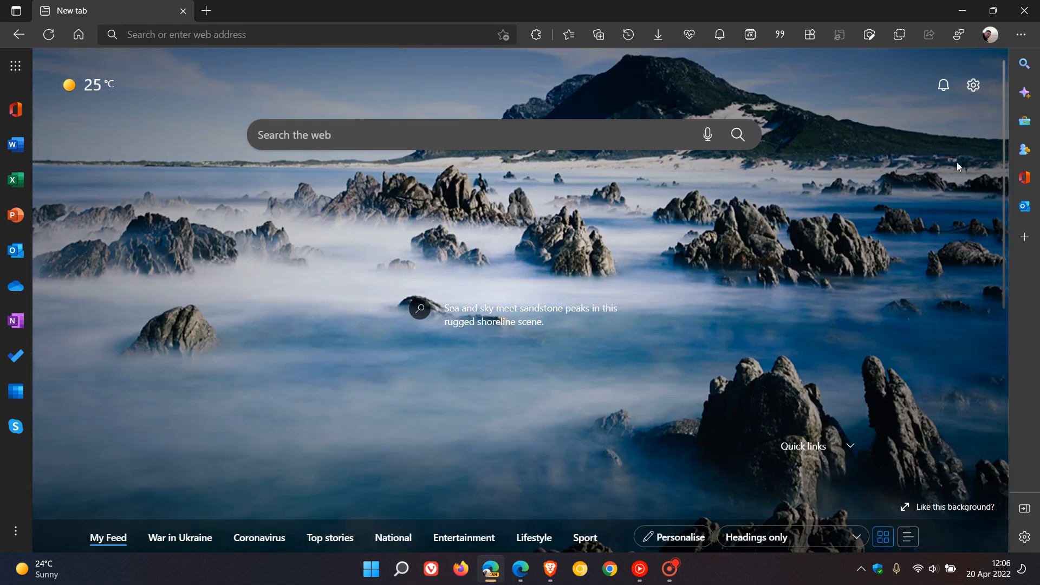
{"action": "mouse_move", "coordinate": [1024, 509]}
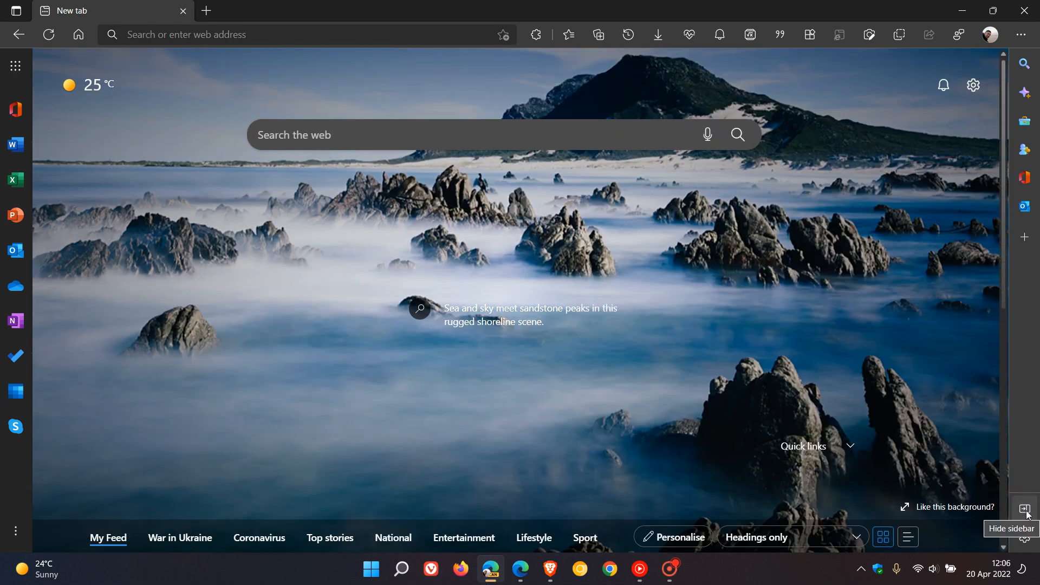
{"action": "left_click", "coordinate": [1027, 516]}
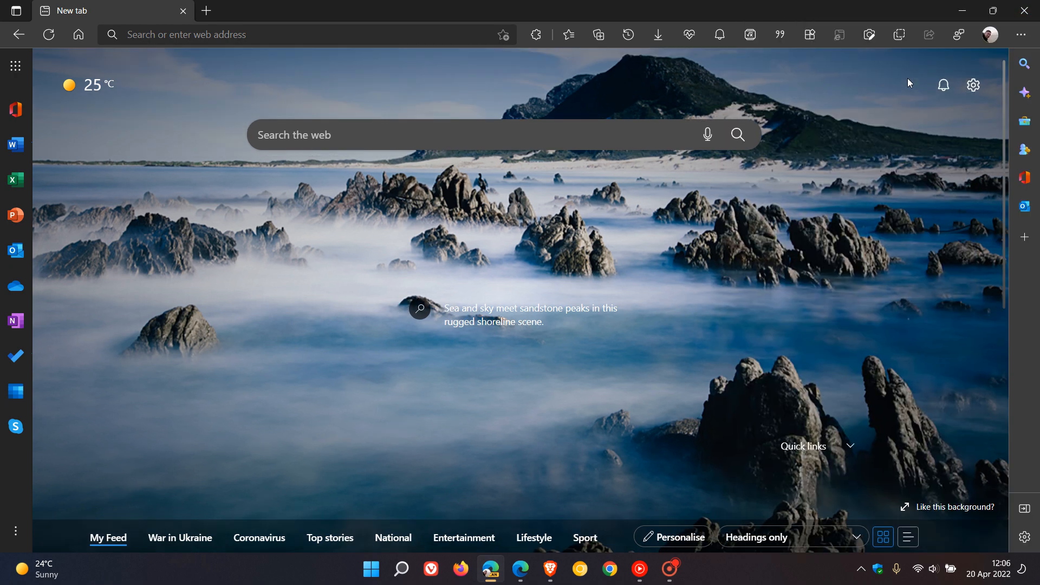
{"action": "mouse_move", "coordinate": [1023, 537]}
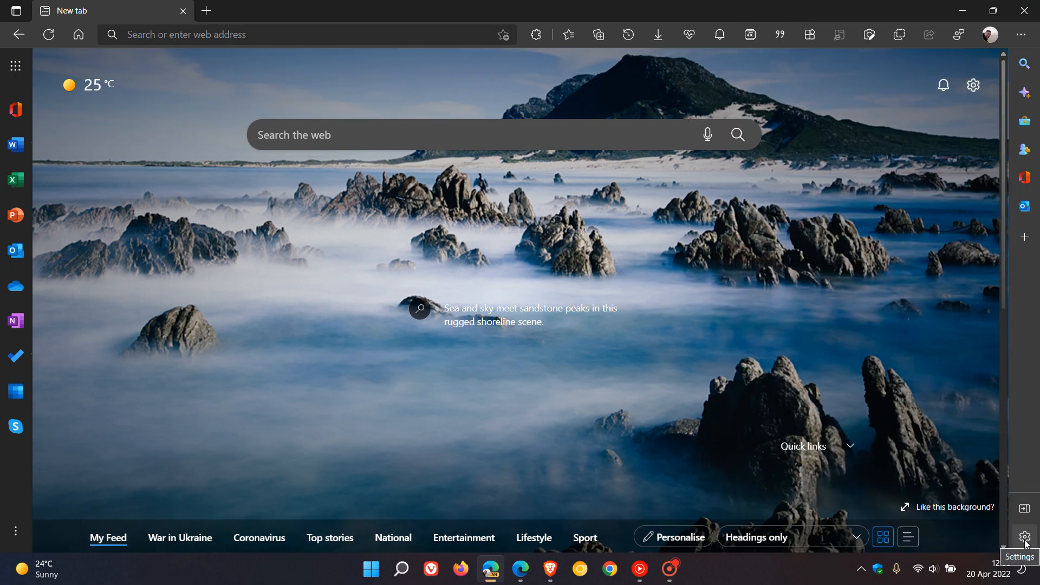
{"action": "left_click", "coordinate": [1024, 538]}
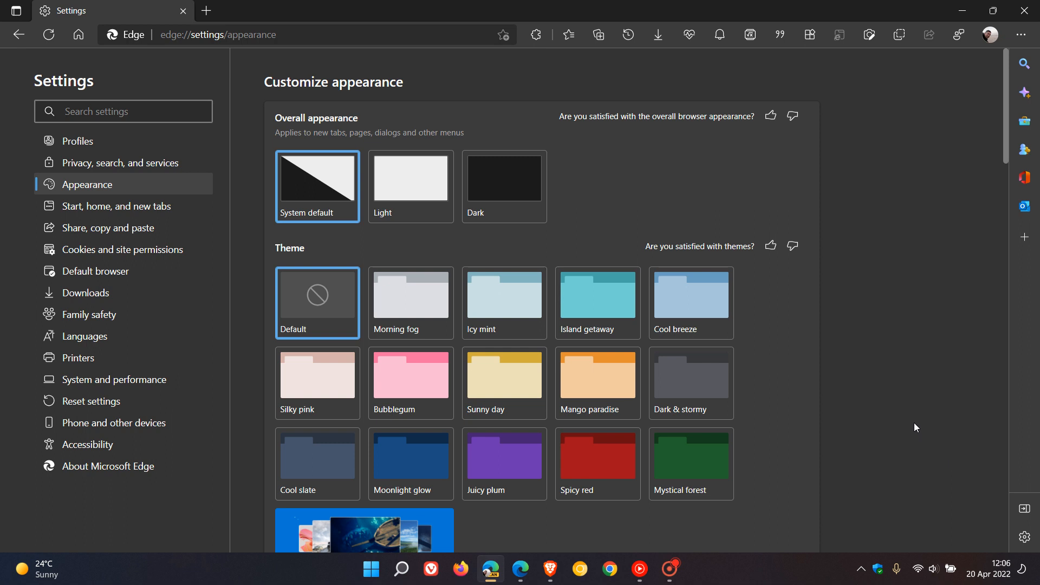
{"action": "mouse_move", "coordinate": [1020, 392]}
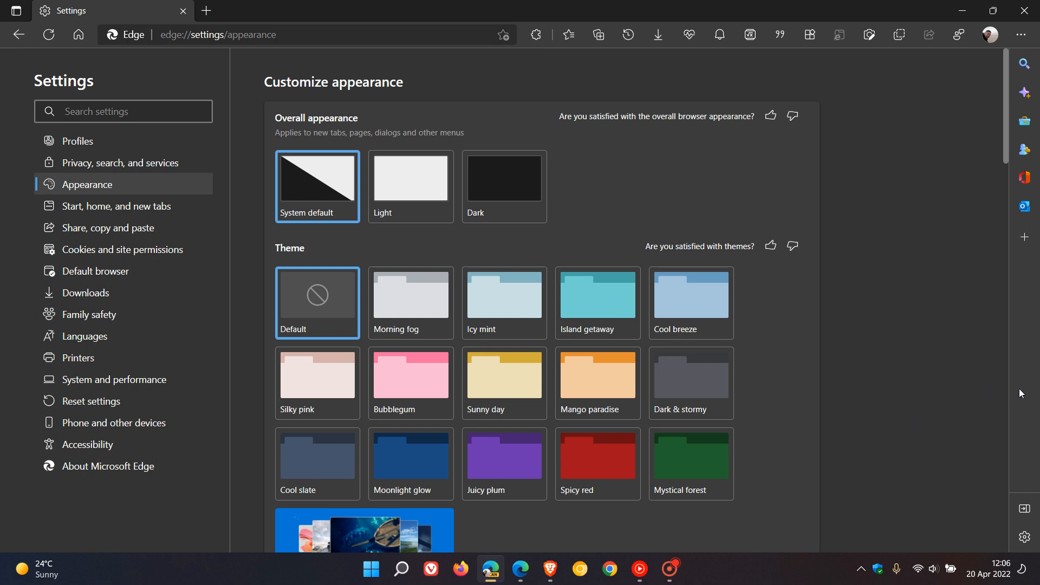
{"action": "mouse_move", "coordinate": [909, 369]}
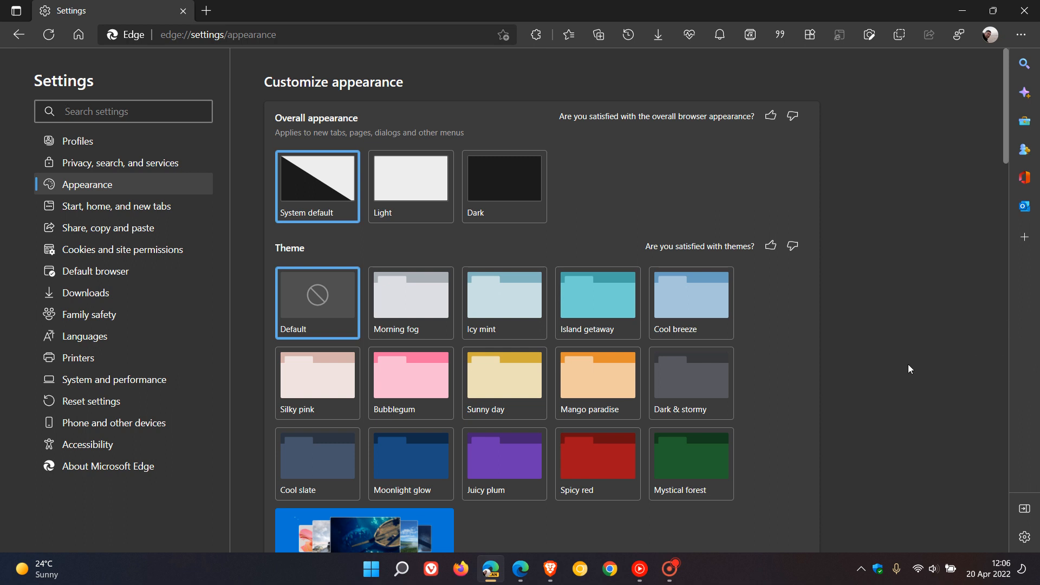
{"action": "mouse_move", "coordinate": [123, 400]}
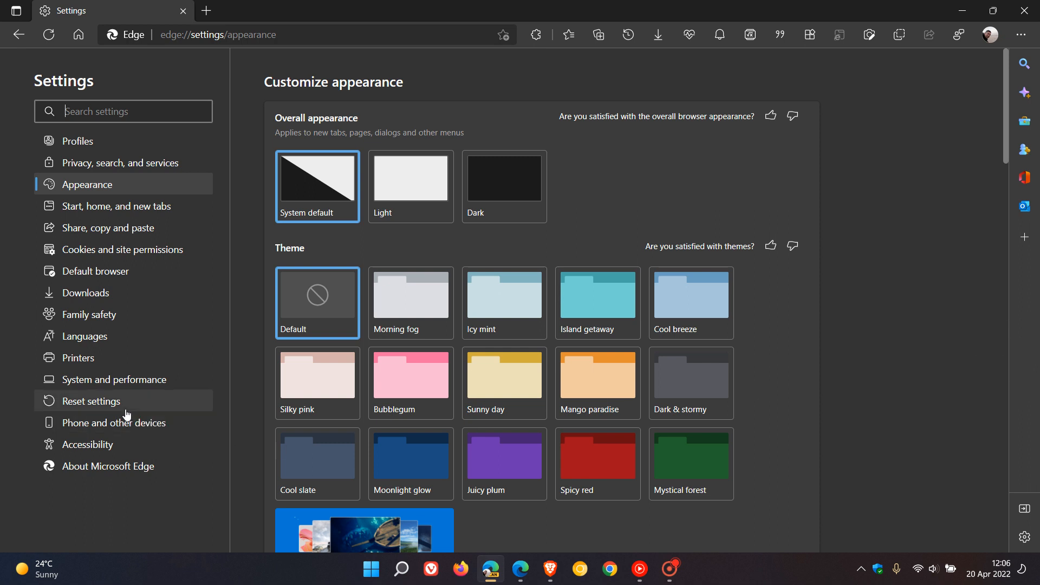
{"action": "mouse_move", "coordinate": [106, 228]}
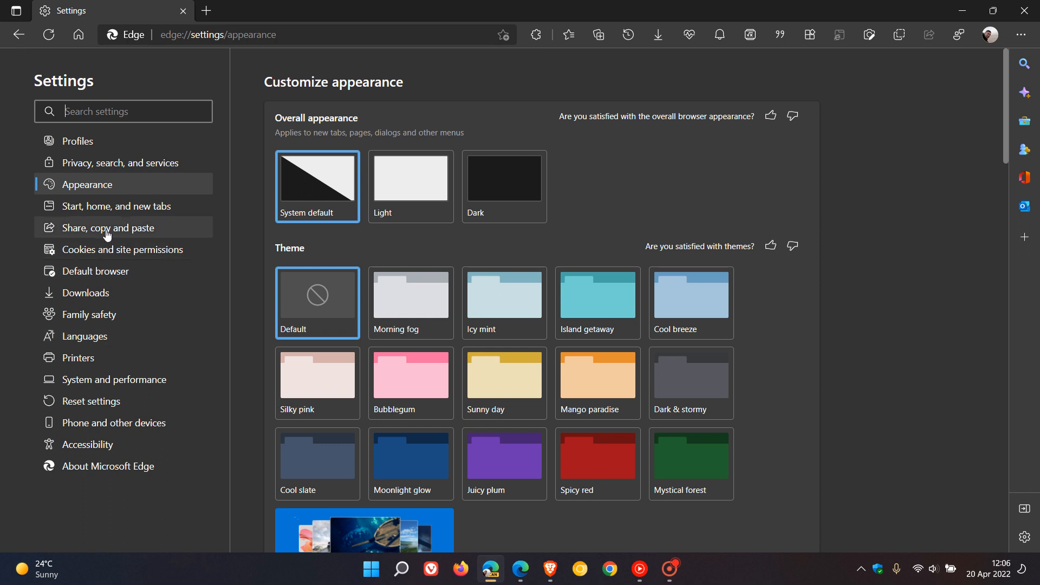
{"action": "mouse_move", "coordinate": [150, 314]}
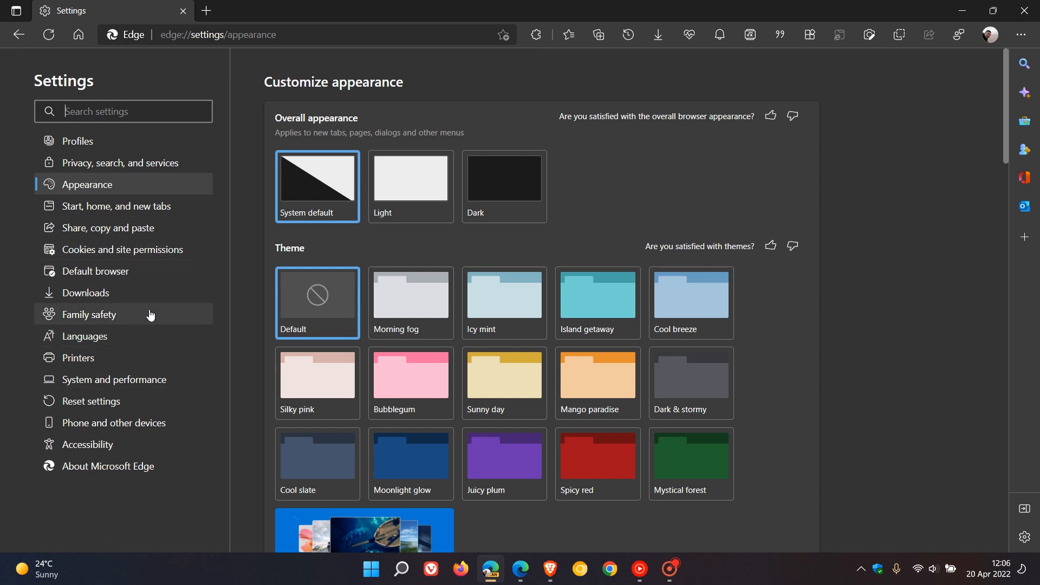
{"action": "mouse_move", "coordinate": [137, 305]}
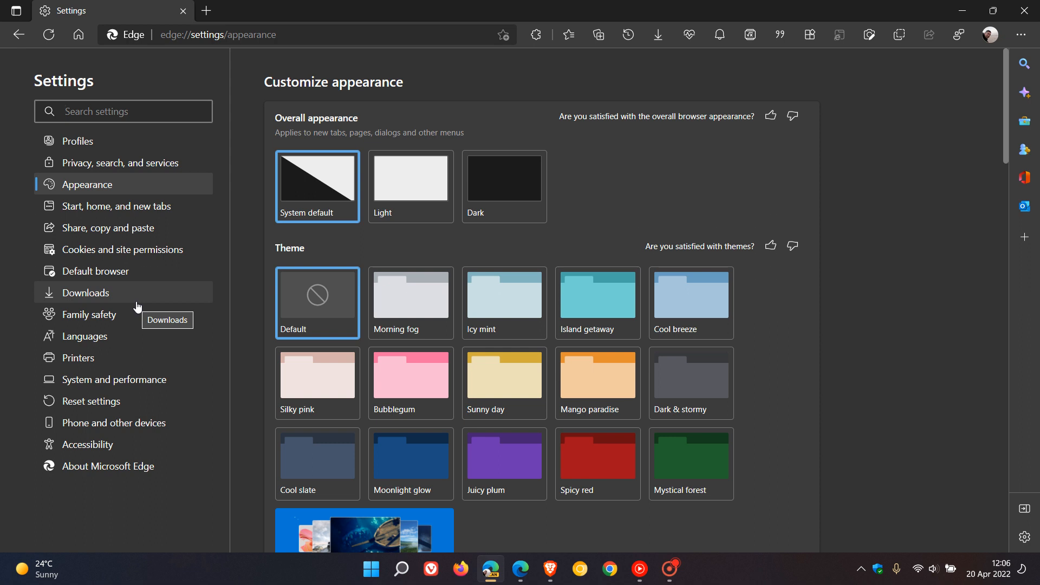
{"action": "mouse_move", "coordinate": [911, 352]}
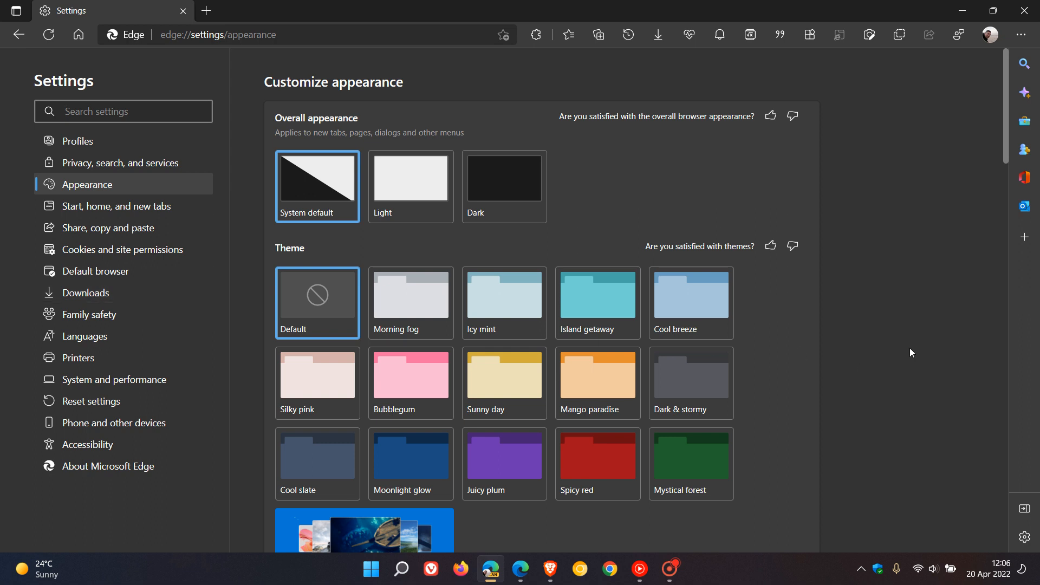
{"action": "mouse_move", "coordinate": [1027, 326]}
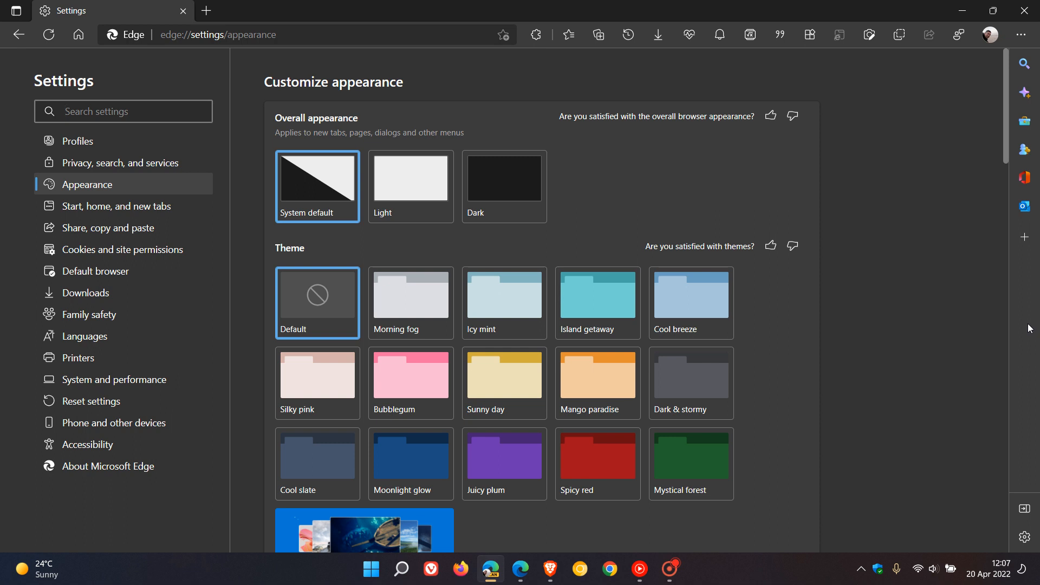
{"action": "mouse_move", "coordinate": [1025, 91]}
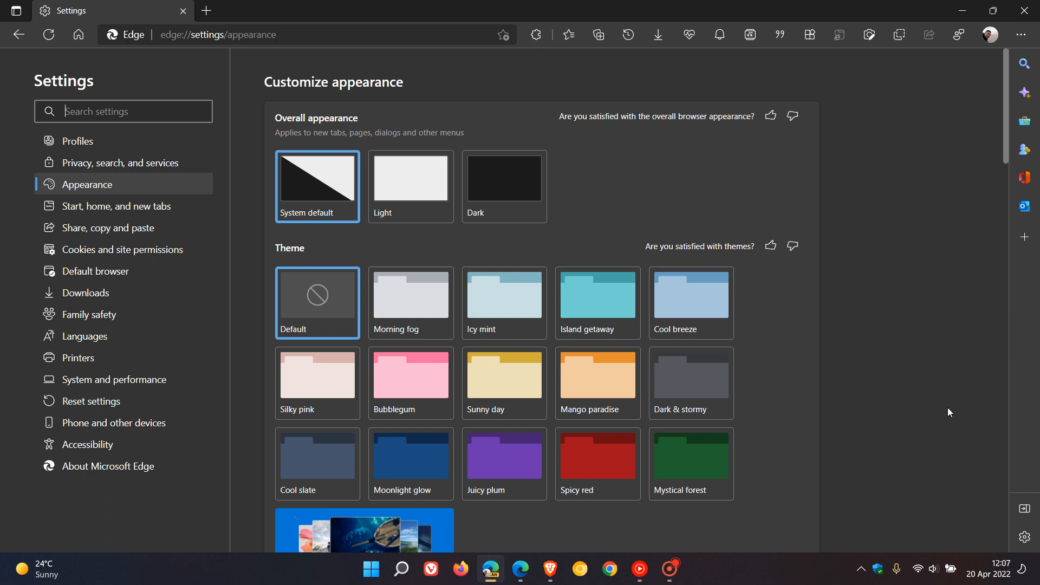
{"action": "mouse_move", "coordinate": [926, 431]}
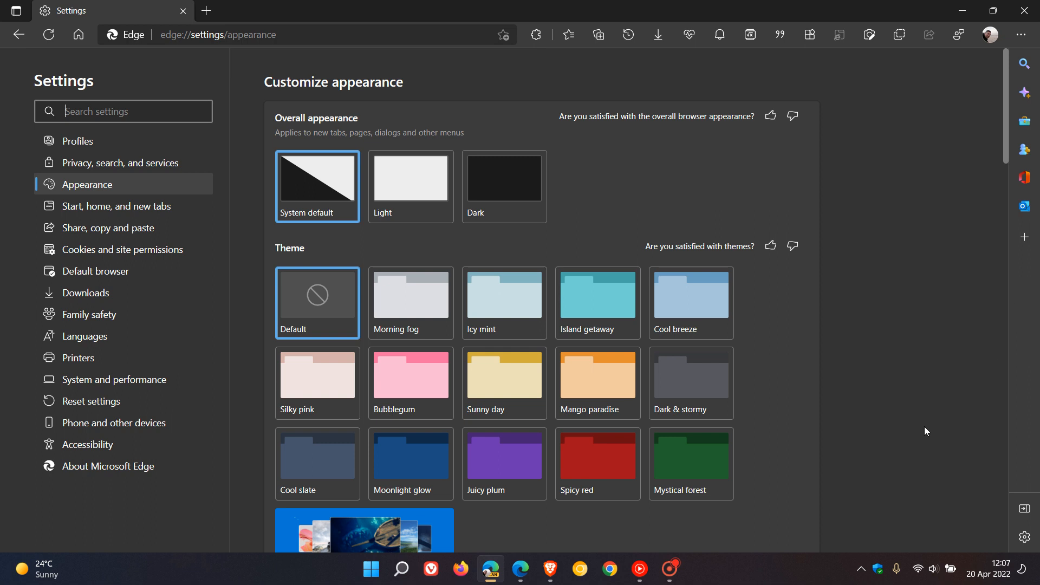
{"action": "mouse_move", "coordinate": [530, 551]}
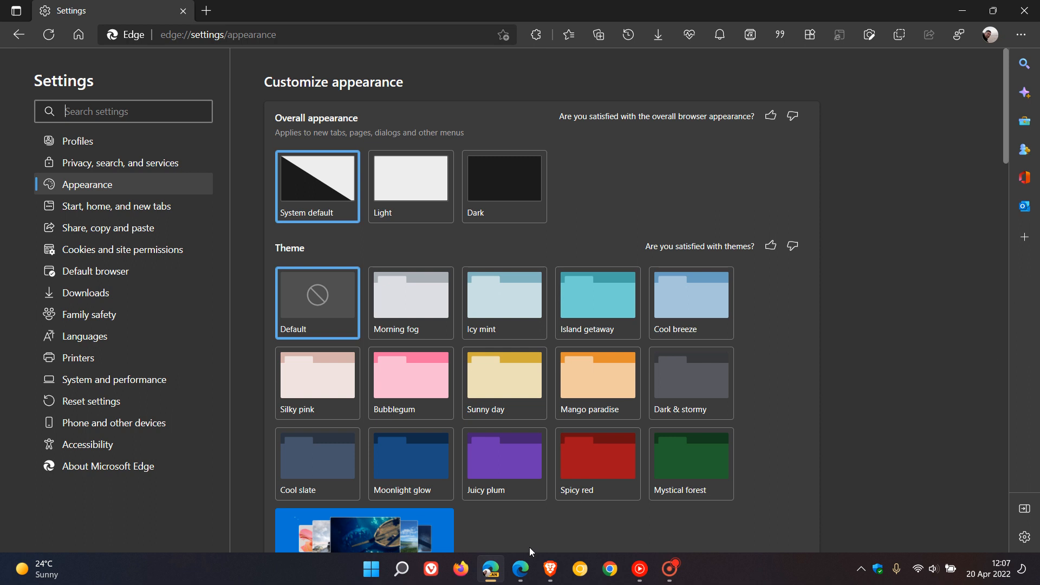
Switch to stable Edge and show its Edge bar panel with weather and top stories.
{"action": "left_click", "coordinate": [206, 11]}
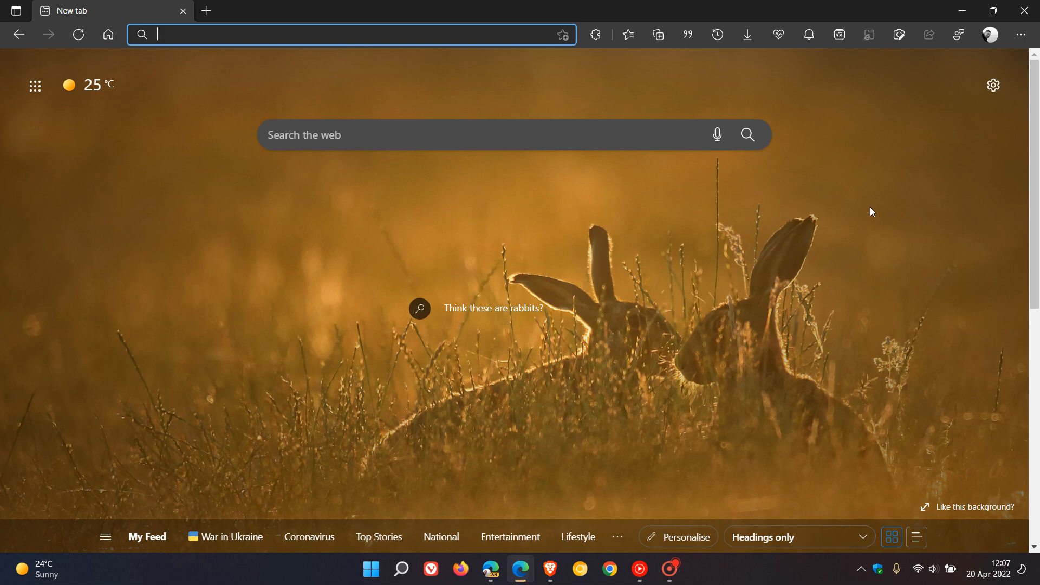
{"action": "left_click", "coordinate": [1020, 35]}
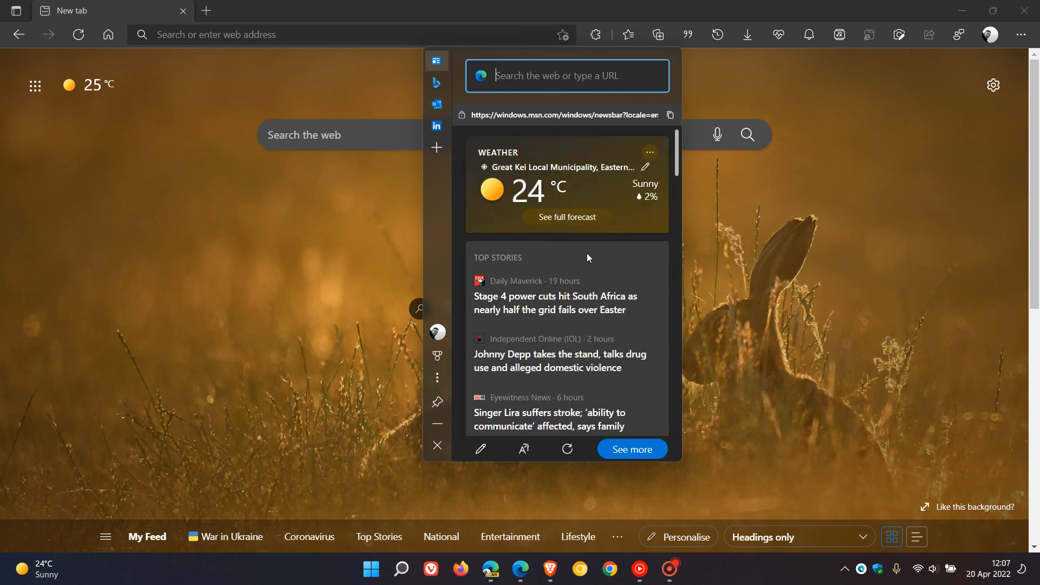
{"action": "mouse_move", "coordinate": [485, 285]}
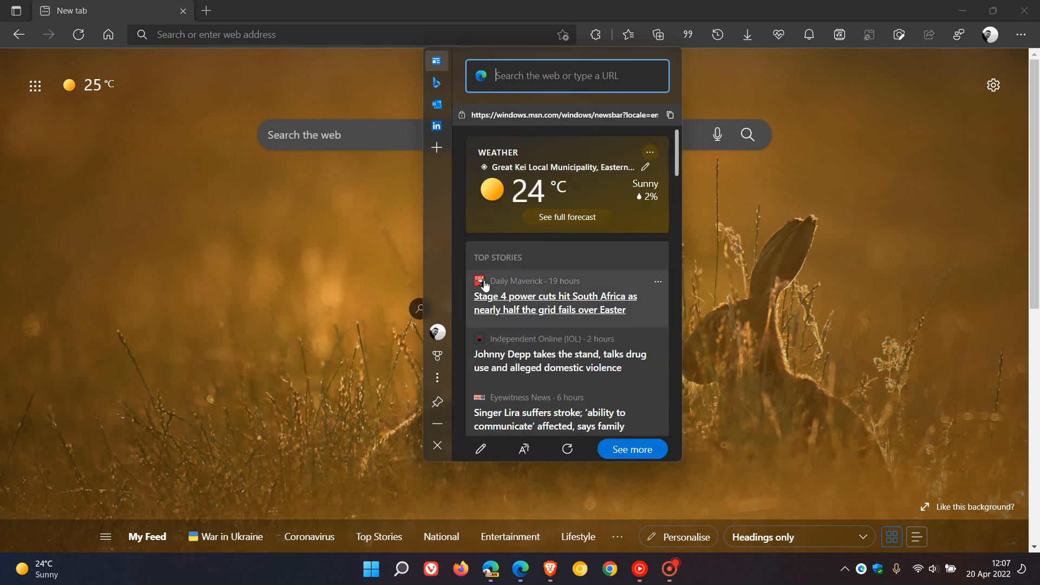
{"action": "mouse_move", "coordinate": [437, 84]}
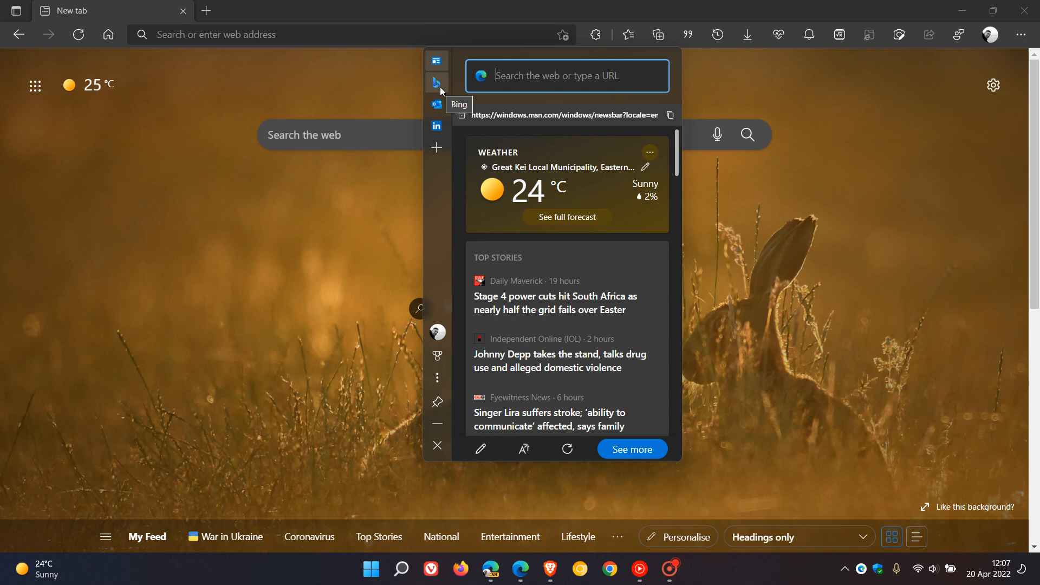
{"action": "mouse_move", "coordinate": [427, 246]}
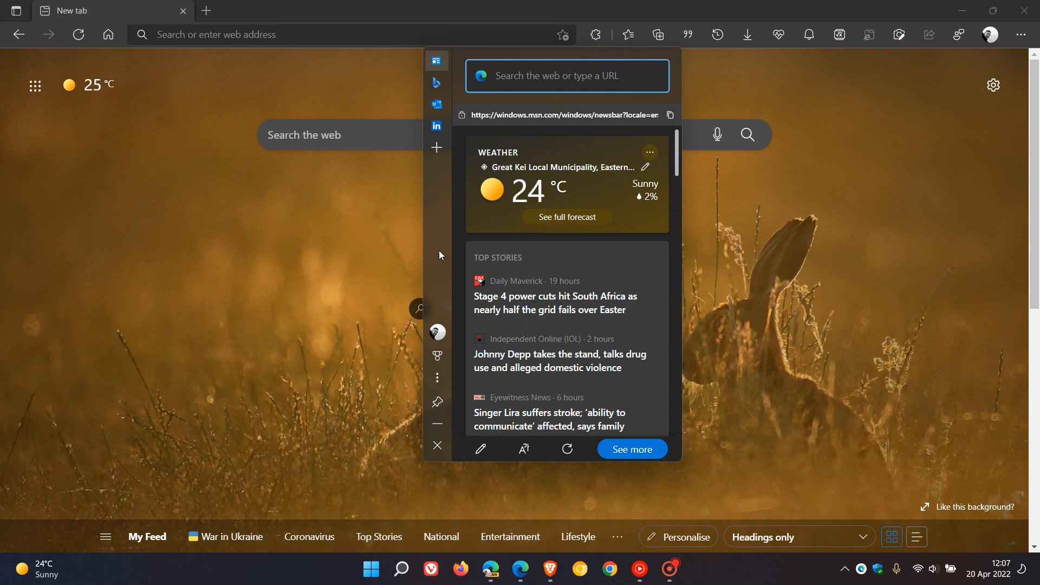
{"action": "left_click", "coordinate": [566, 76]}
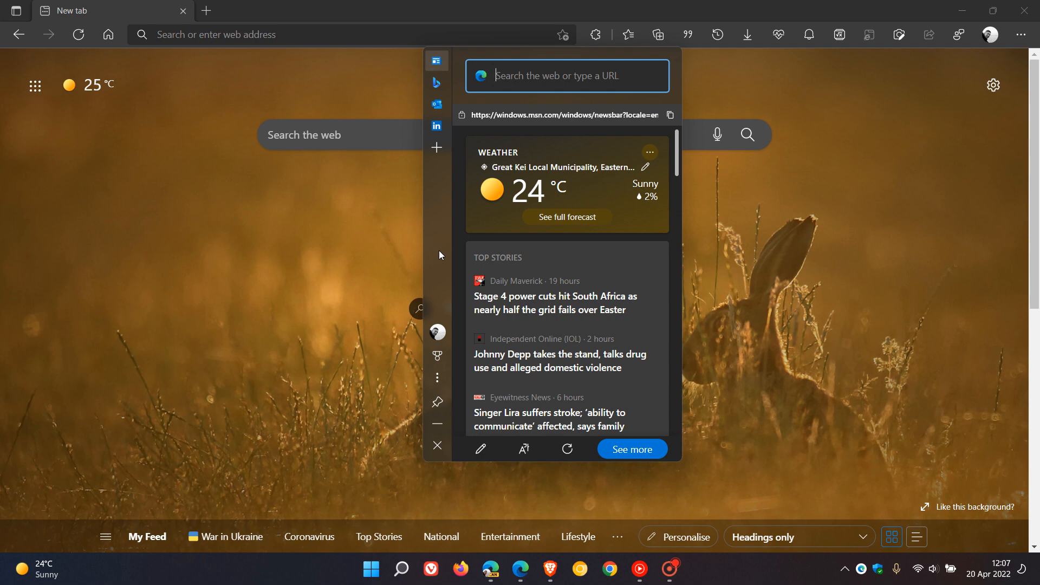
{"action": "mouse_move", "coordinate": [560, 285]}
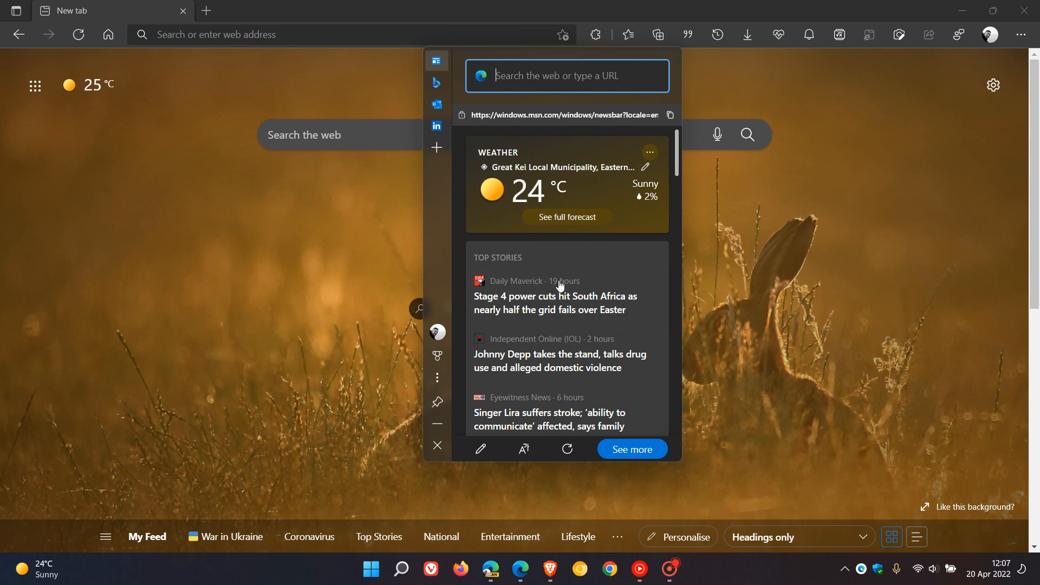
{"action": "mouse_move", "coordinate": [616, 278]}
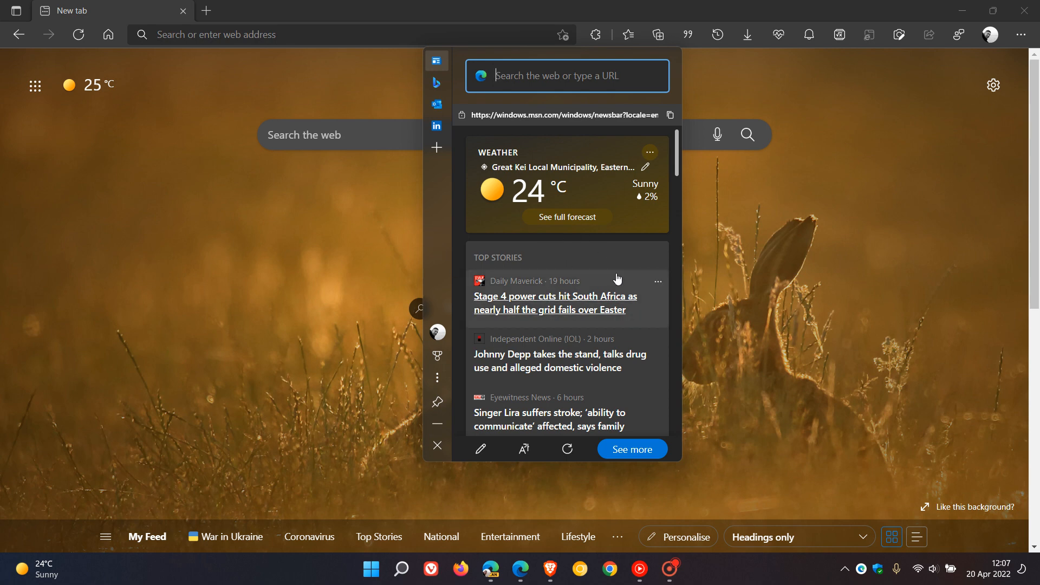
{"action": "mouse_move", "coordinate": [490, 568]}
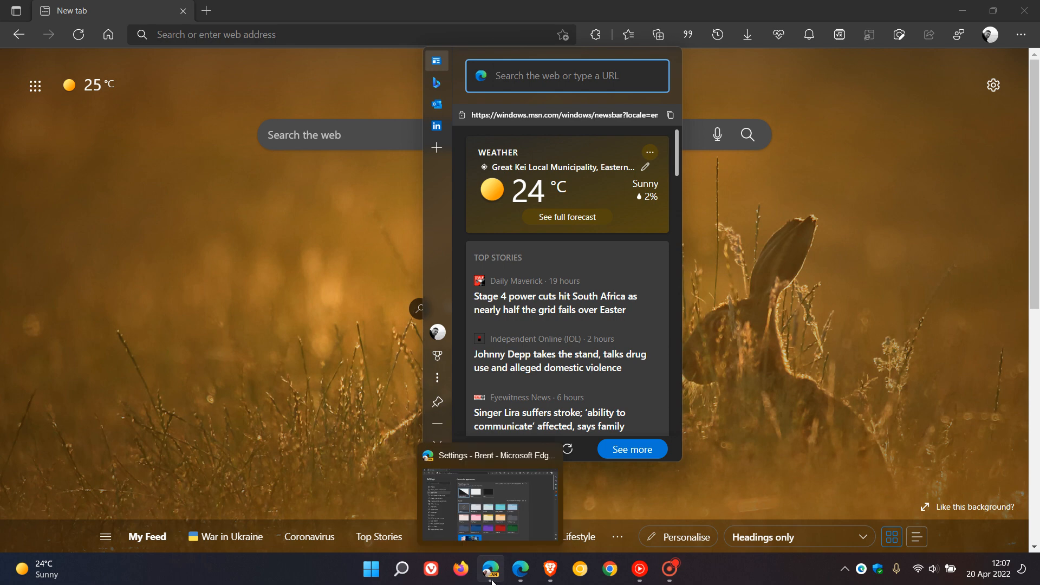
Return to Edge Canary's settings window and go to the new tab home page.
{"action": "left_click", "coordinate": [488, 500]}
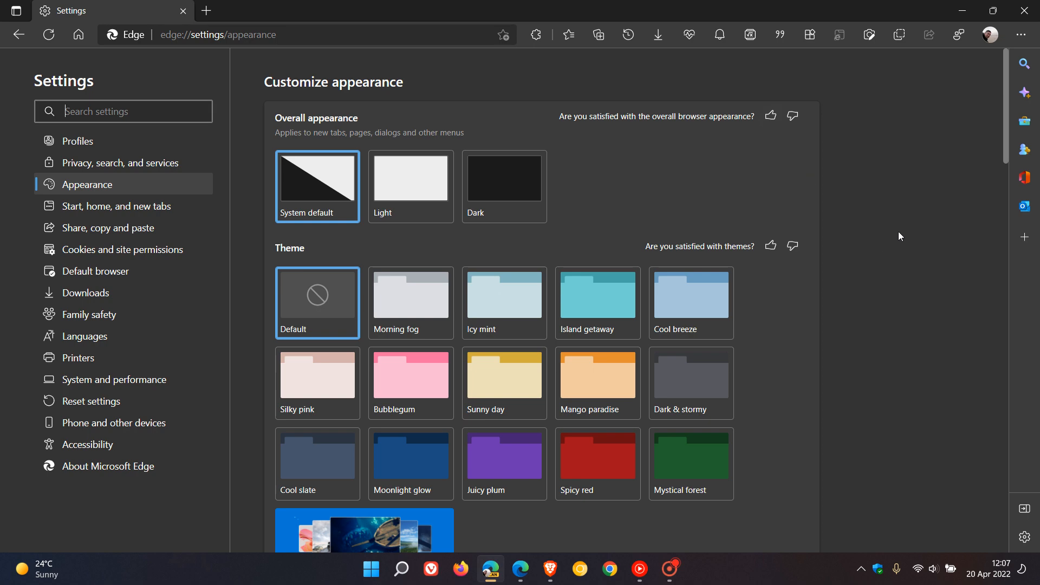
{"action": "mouse_move", "coordinate": [78, 35]}
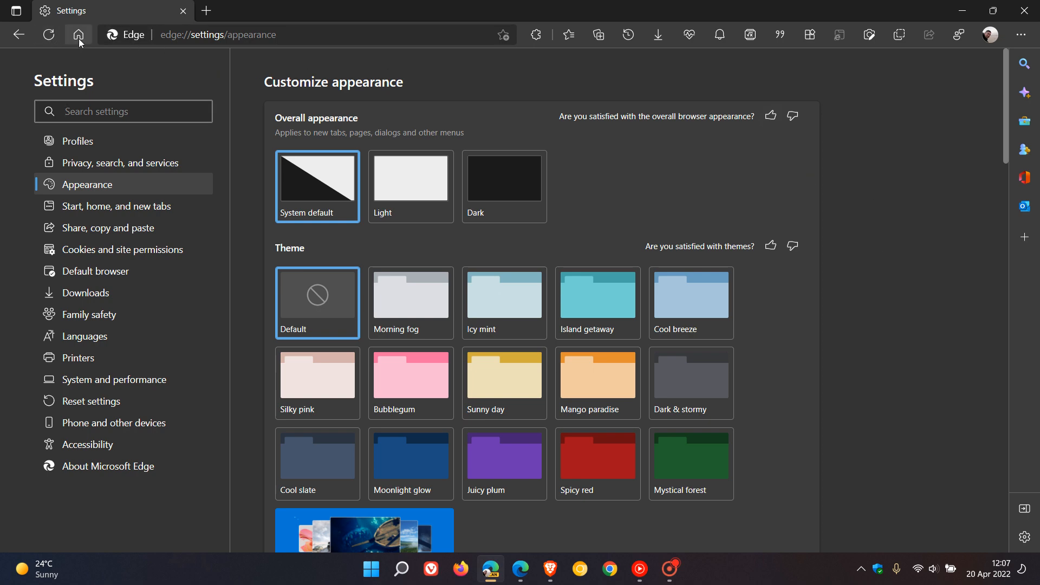
{"action": "left_click", "coordinate": [78, 35]}
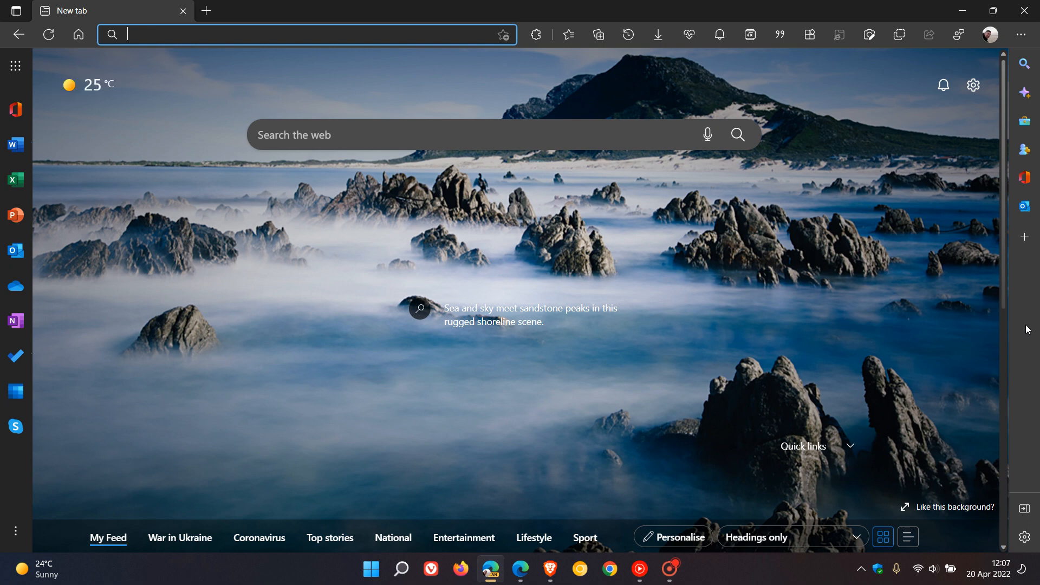
{"action": "mouse_move", "coordinate": [1029, 316]}
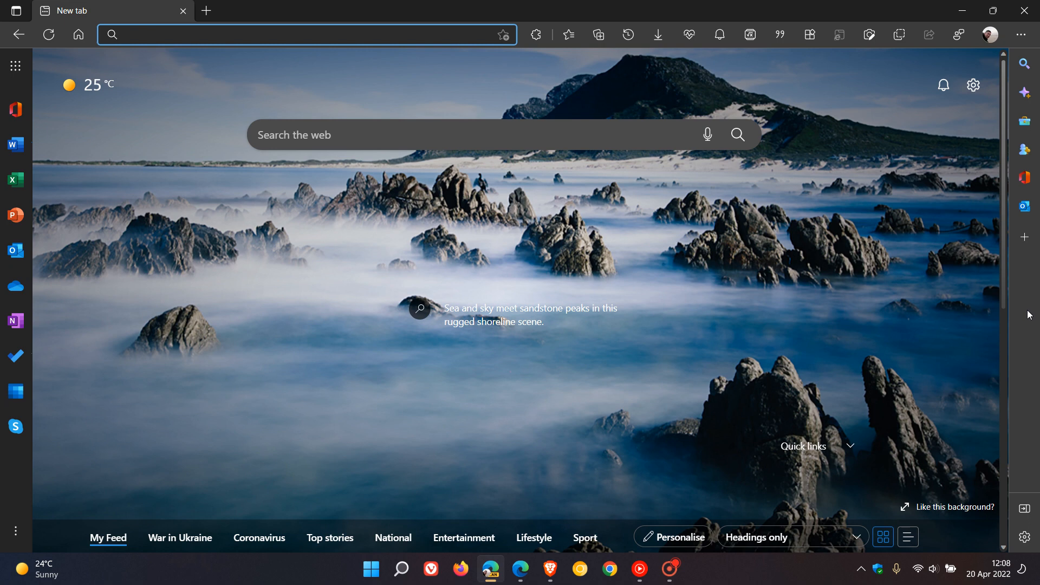
{"action": "mouse_move", "coordinate": [860, 267]}
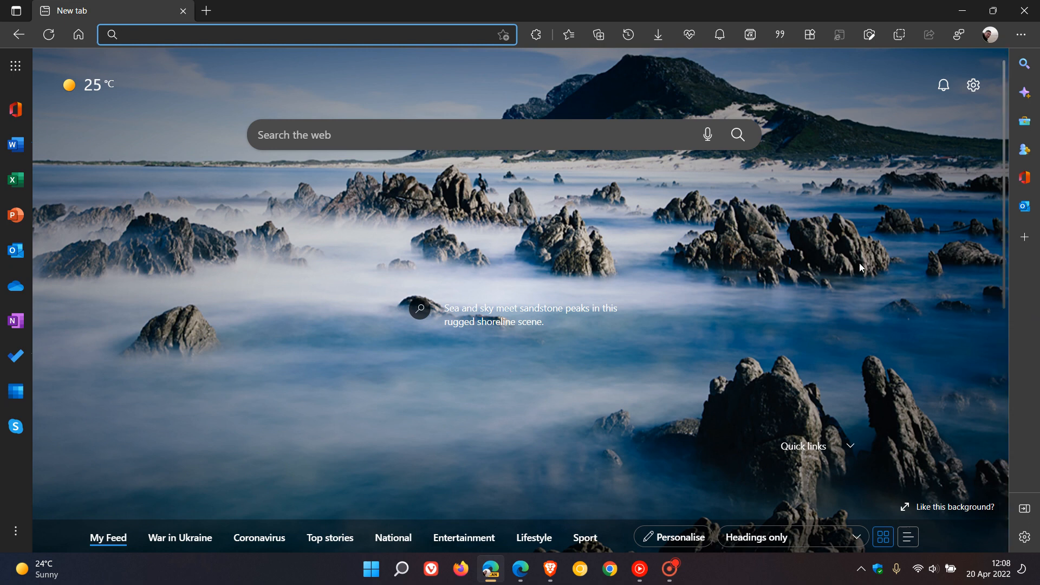
{"action": "mouse_move", "coordinate": [835, 290]}
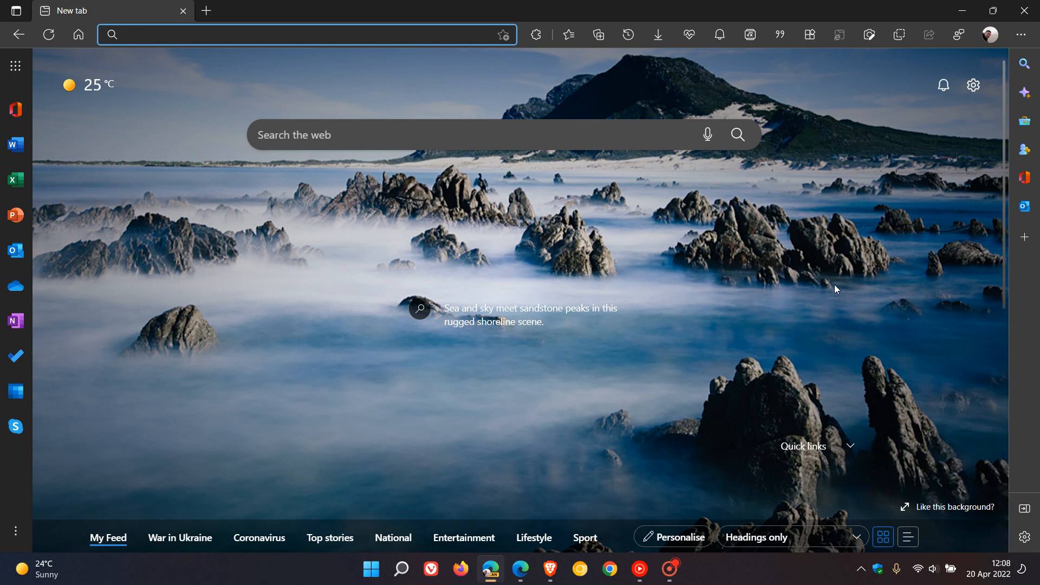